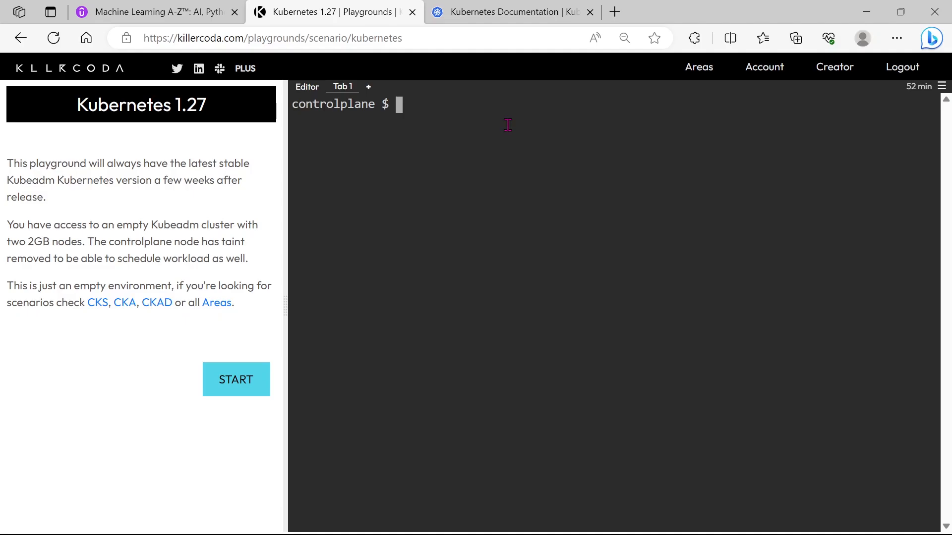
Change into /root/certificates and list ca.crt, server.crt and server.key.
type("cd")
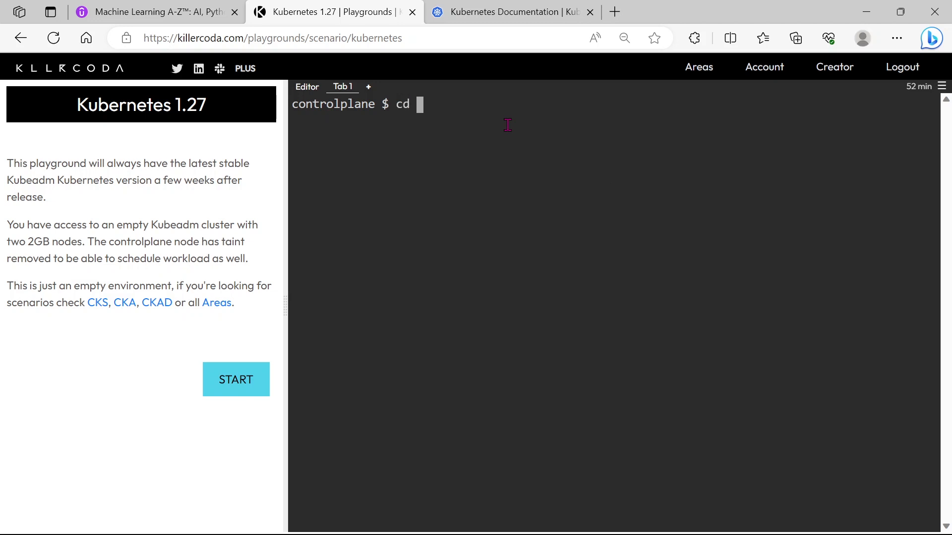
type("/root/")
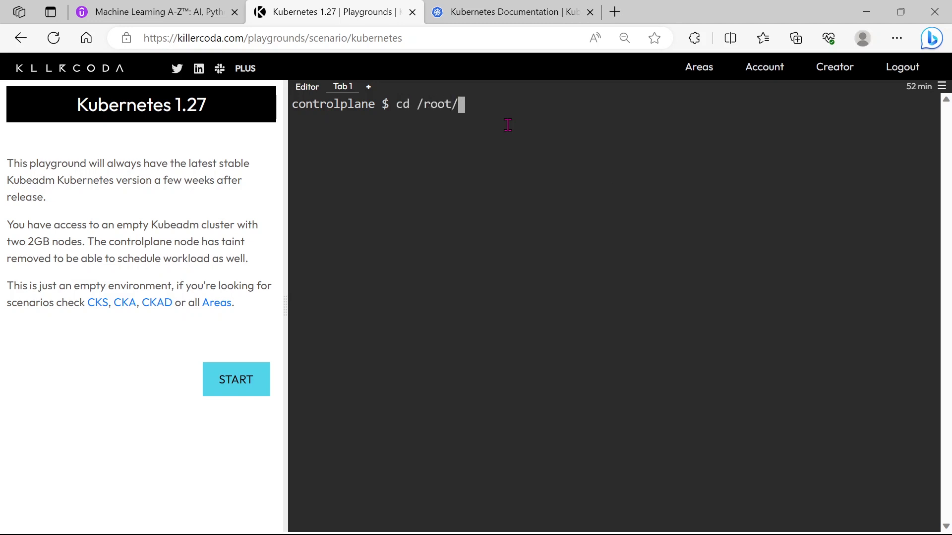
type("certificates/")
type("ls")
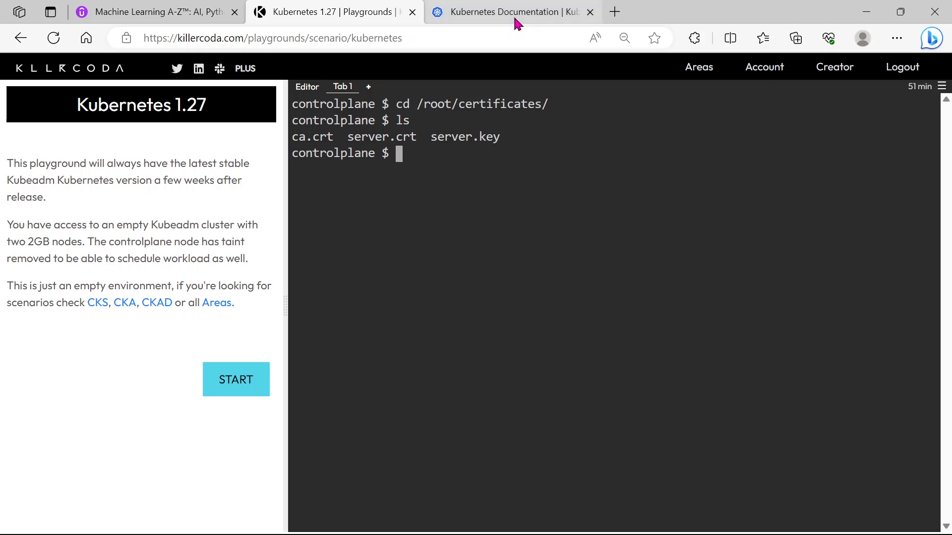
Search the Kubernetes docs for 'etcd snapshot' and reach the Operating etcd clusters guide.
left_click(511, 12)
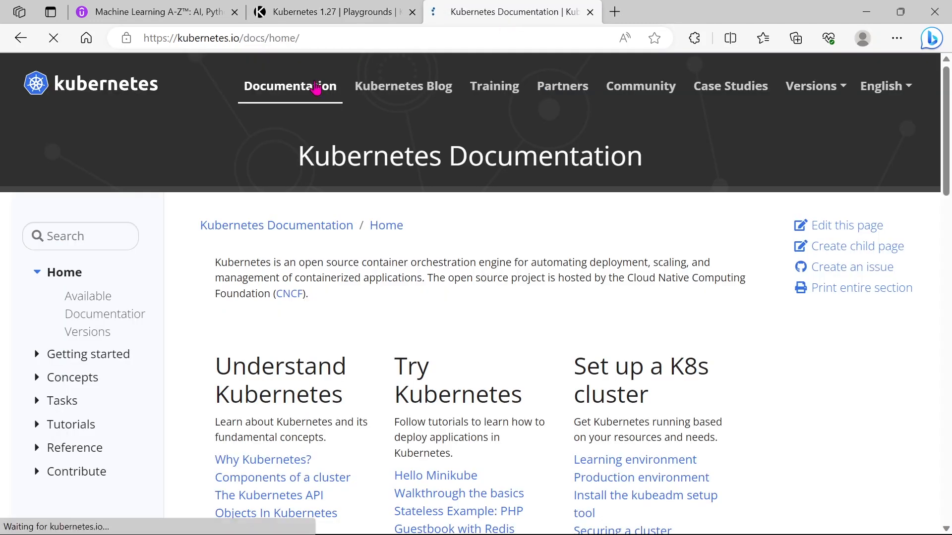
type("etcd")
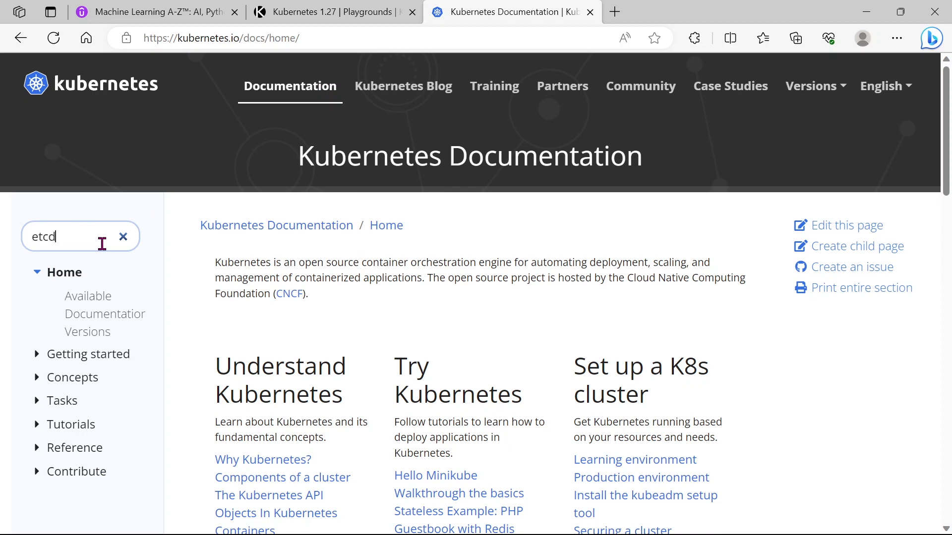
type("snapshot")
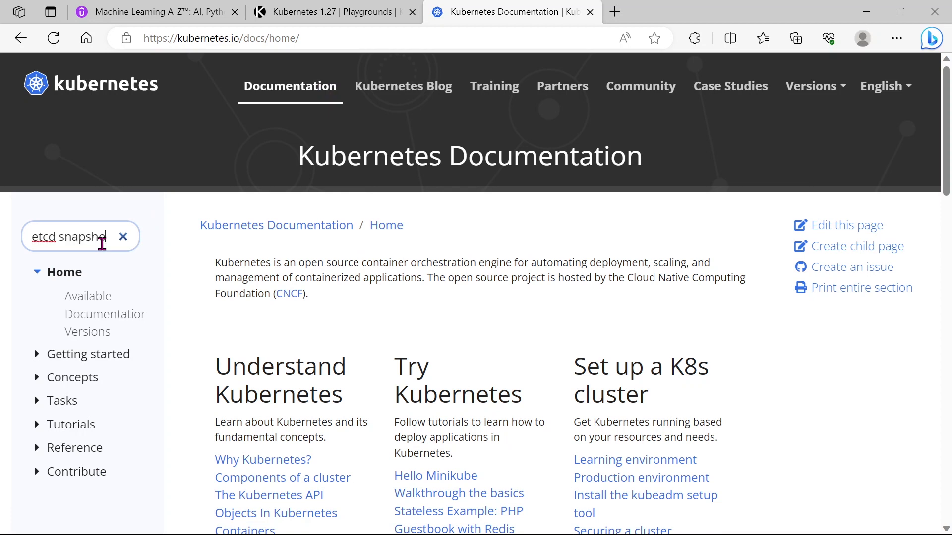
key("Enter")
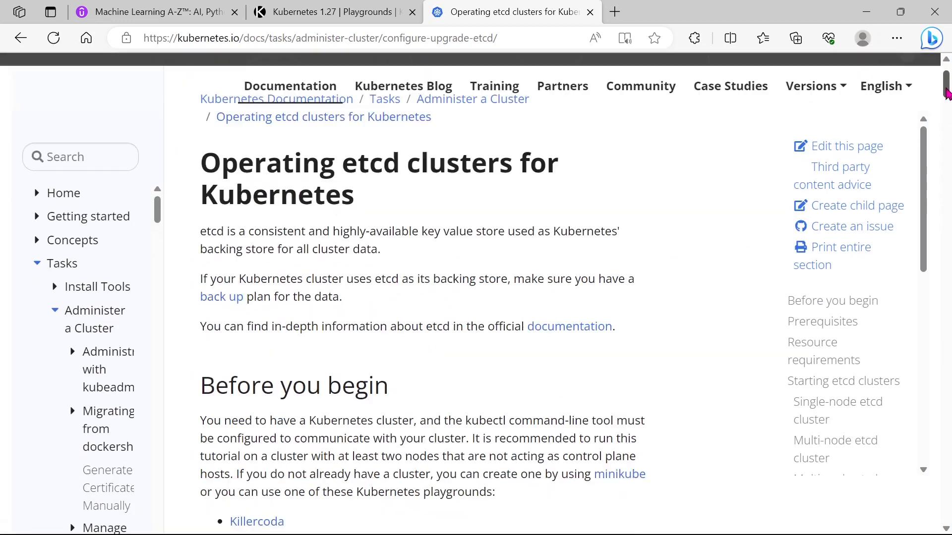
Scroll to the etcdctl snapshot save example with endpoint and certificate flags.
scroll("down", 3)
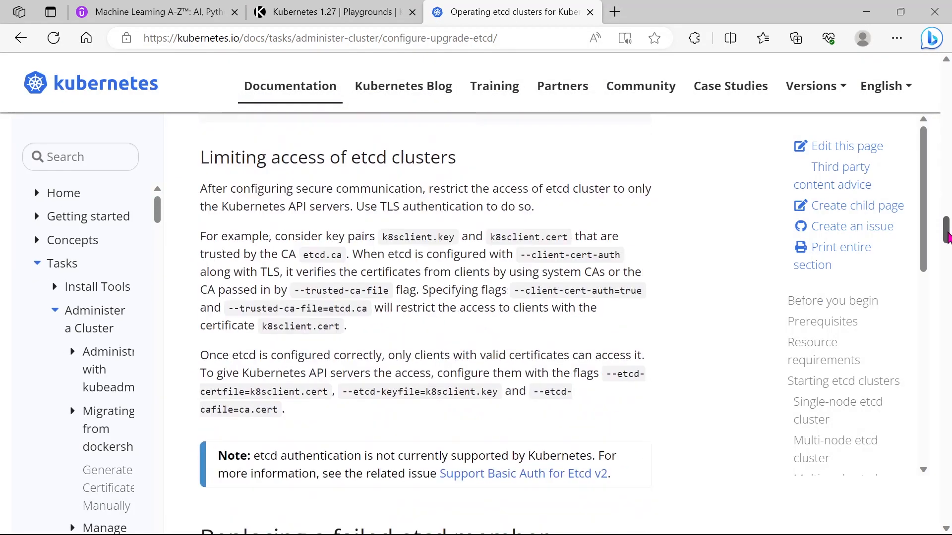
scroll("down", 3)
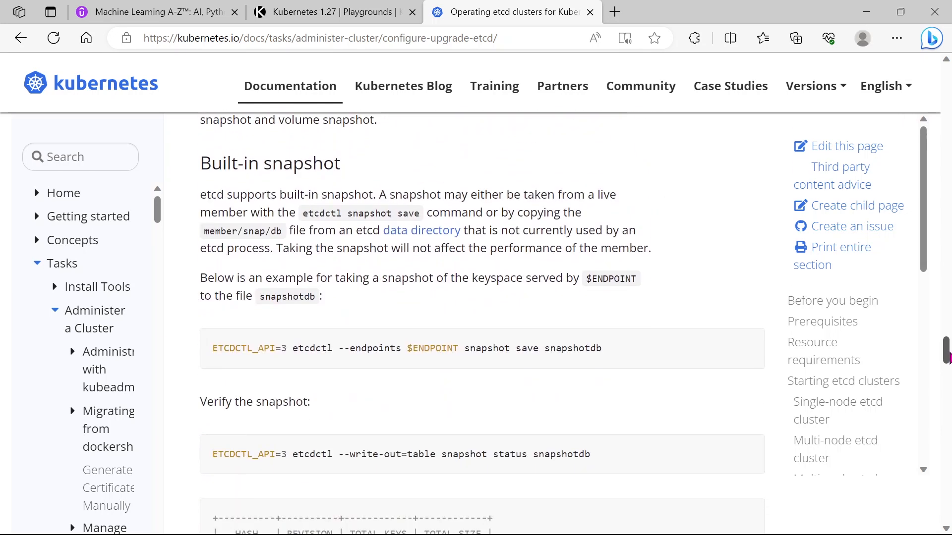
scroll("down", 3)
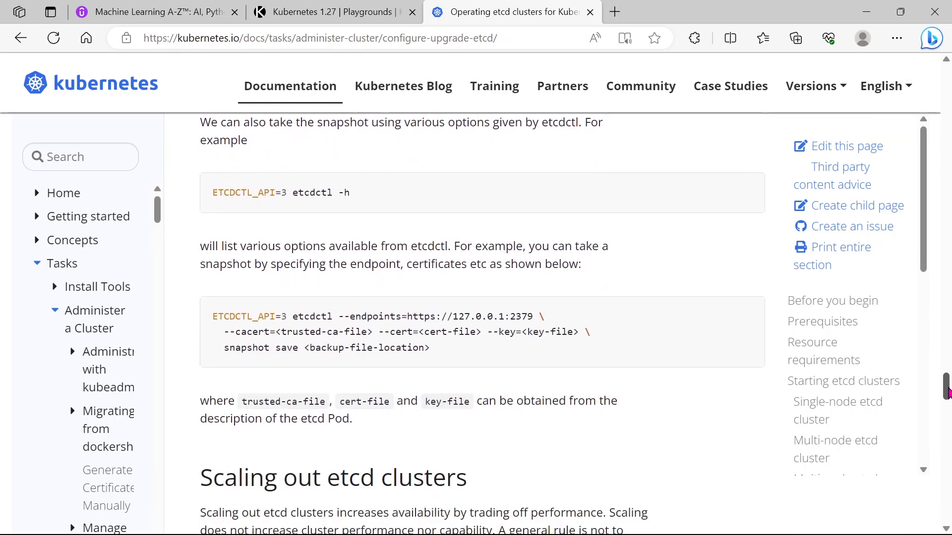
scroll("down", 3)
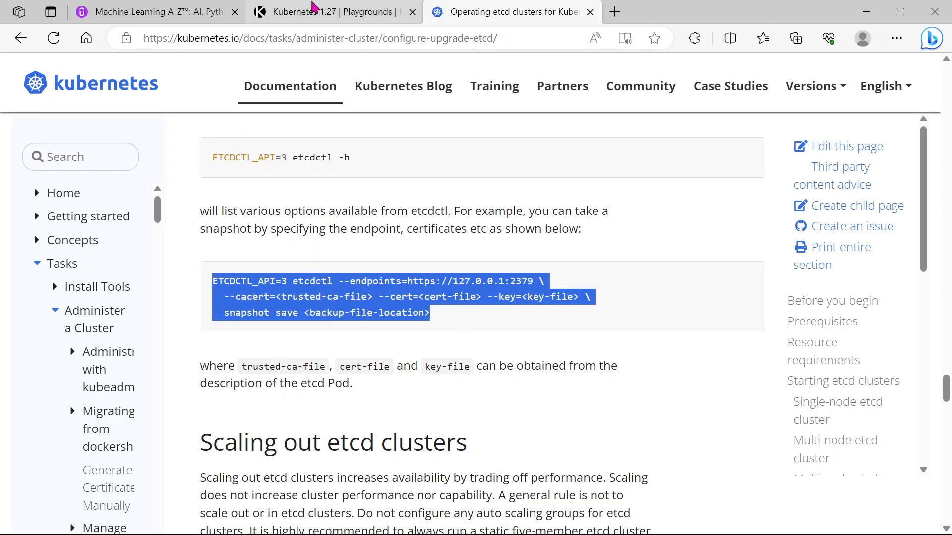
Launch Notepad via Win+R and paste the etcdctl snapshot save command.
left_click(331, 12)
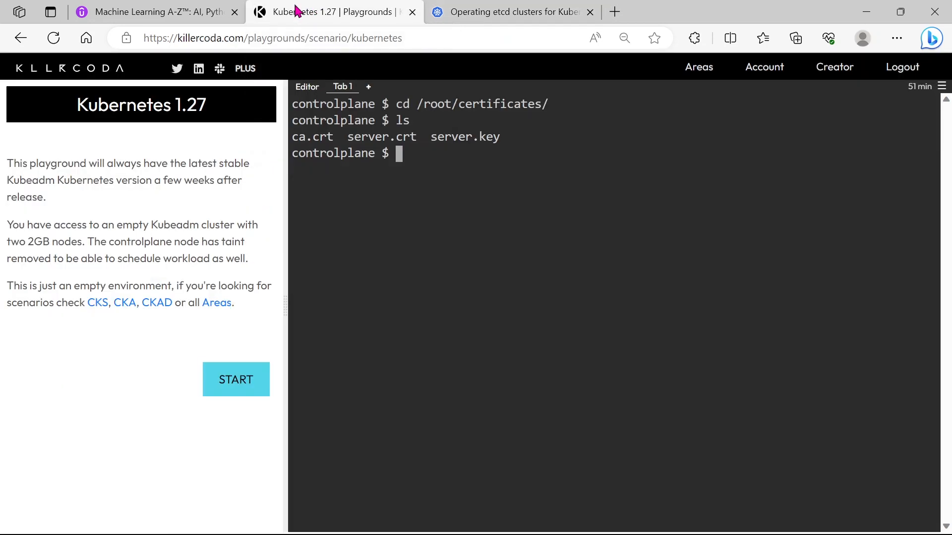
key("Win+r")
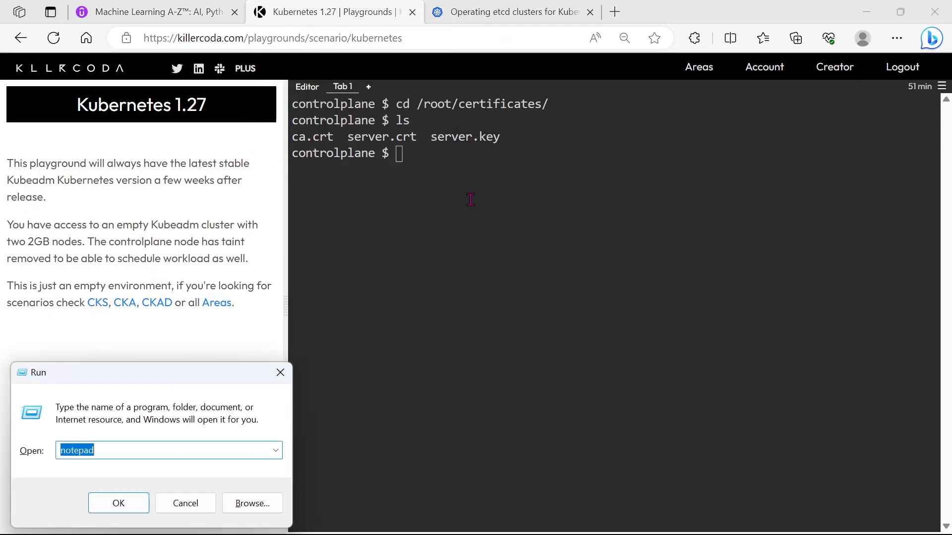
left_click(118, 504)
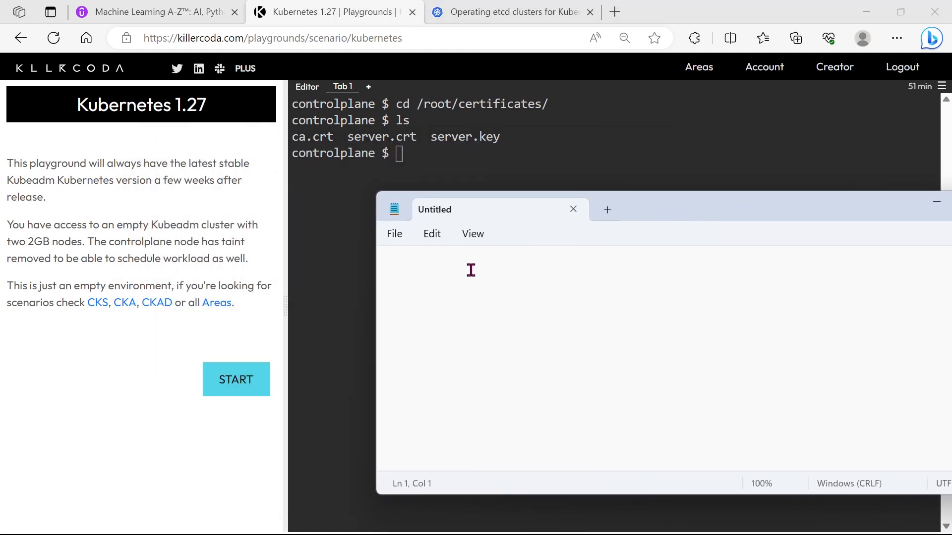
type("ETCDCTL_API=3 etcdctl --endpoints=https://127.0.0.1:2379 \\")
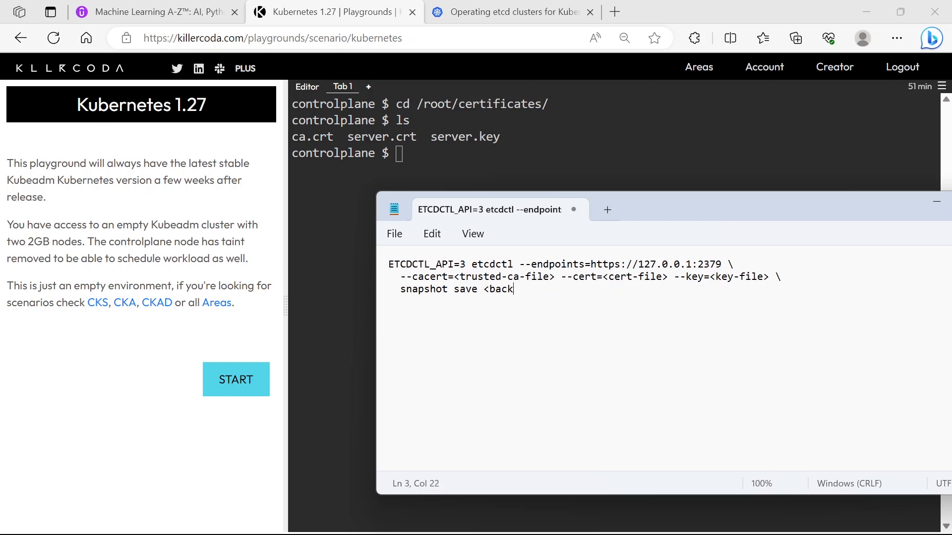
Replace the backup-file placeholder with /root/backup/etcd-backup-new.db.
key("BackSpace")
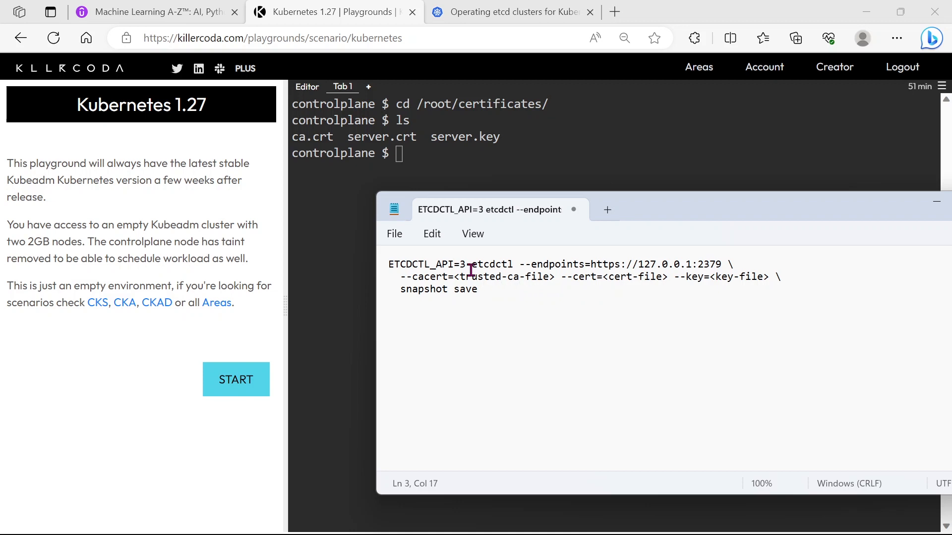
type("/root")
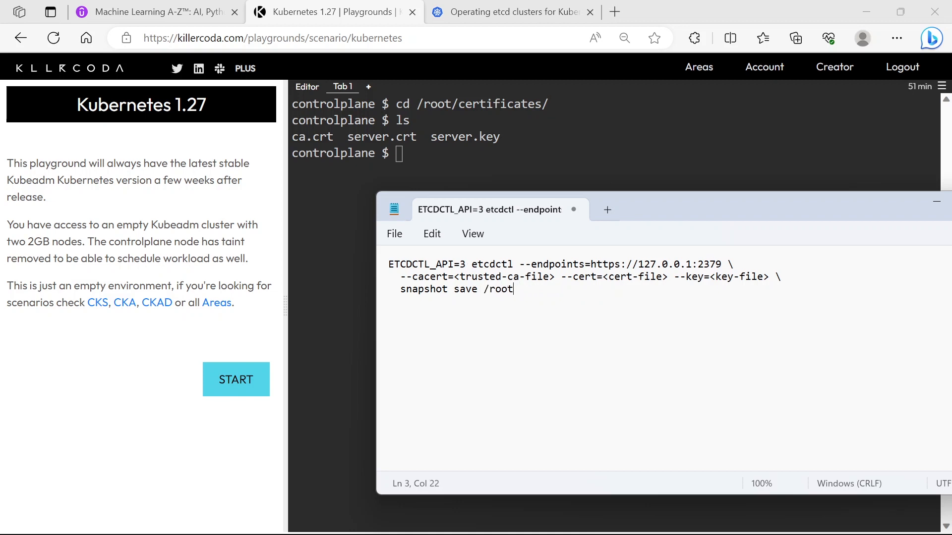
type("/bac")
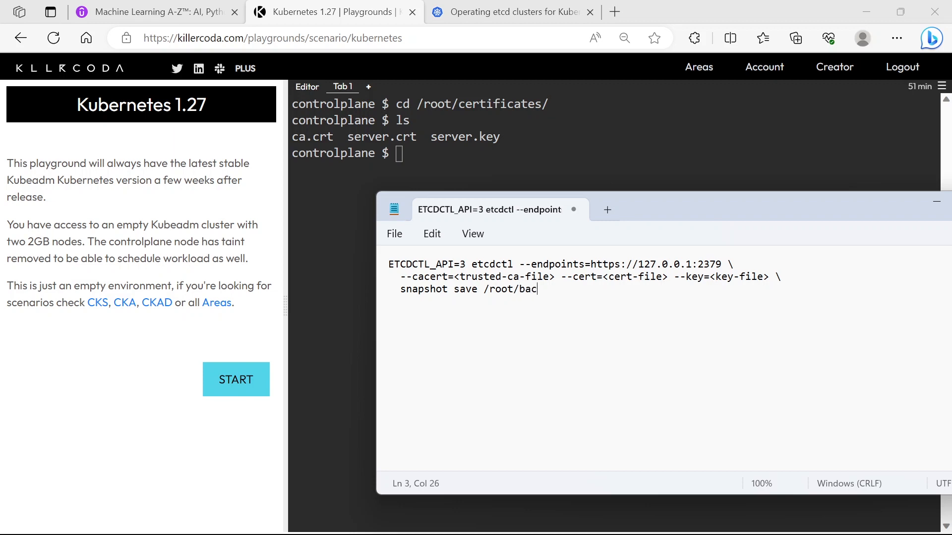
type("kup/")
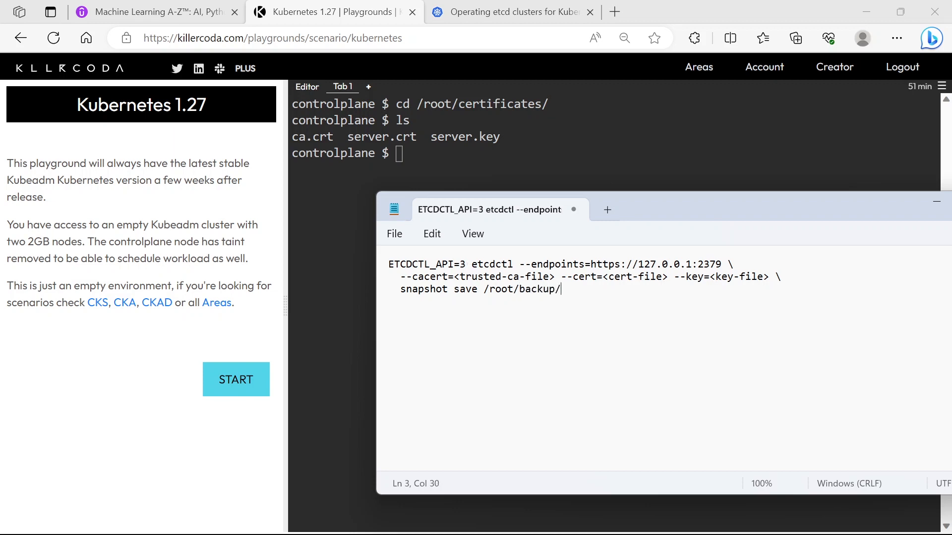
type("etcd-")
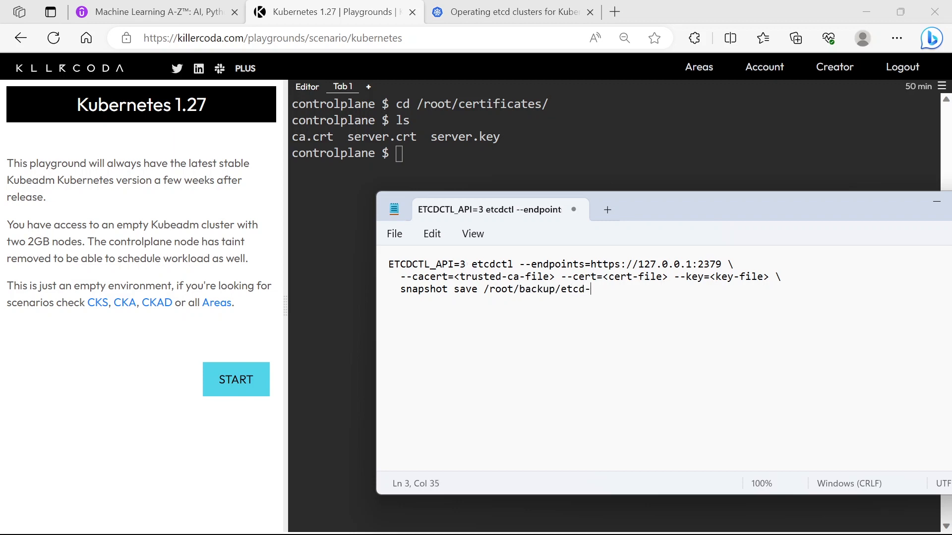
type("back")
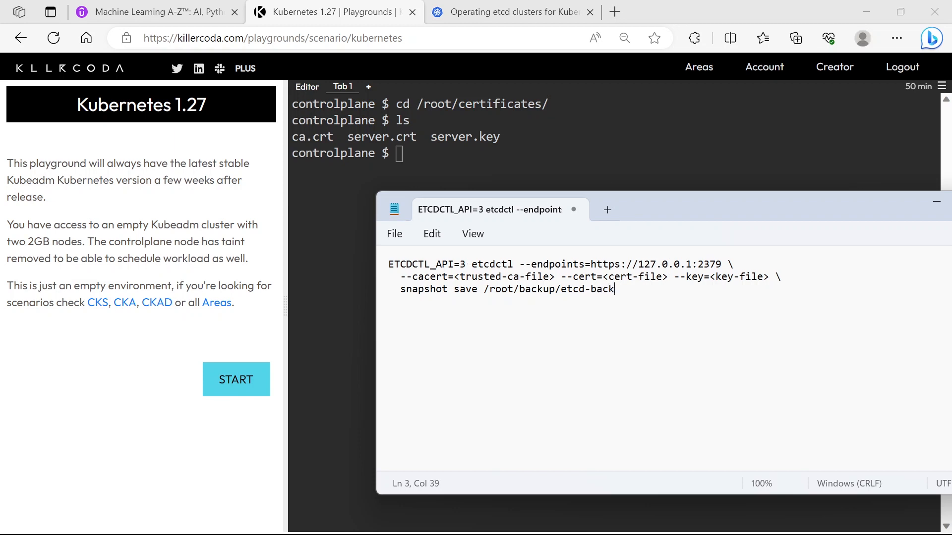
type("up")
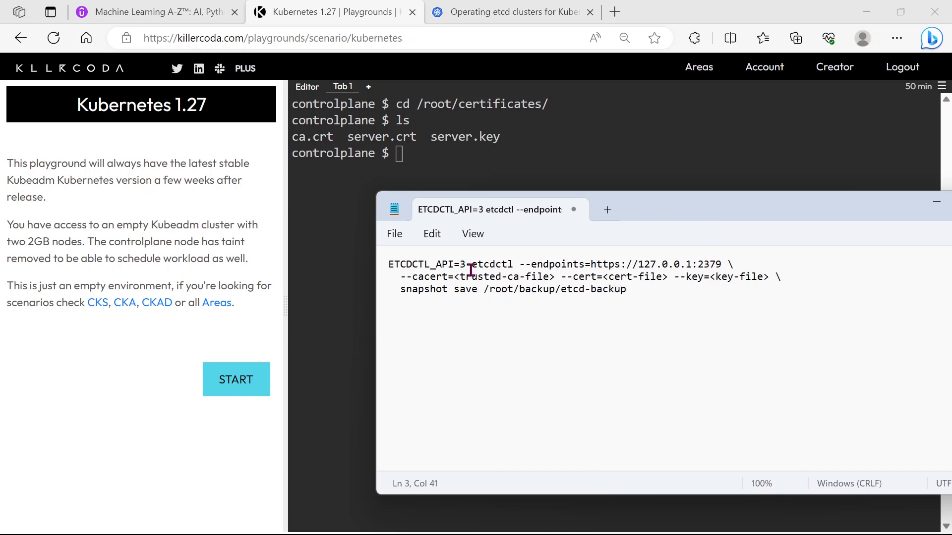
type("-new")
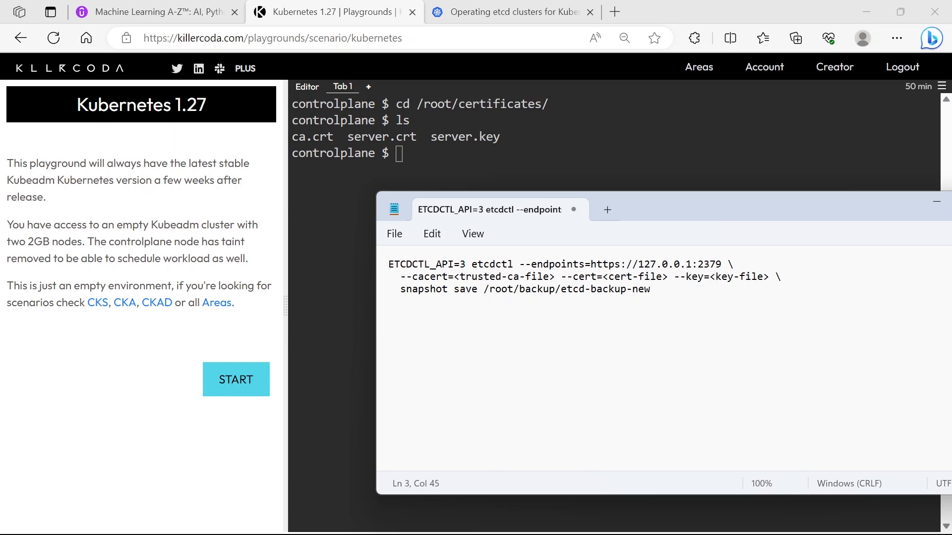
type(".")
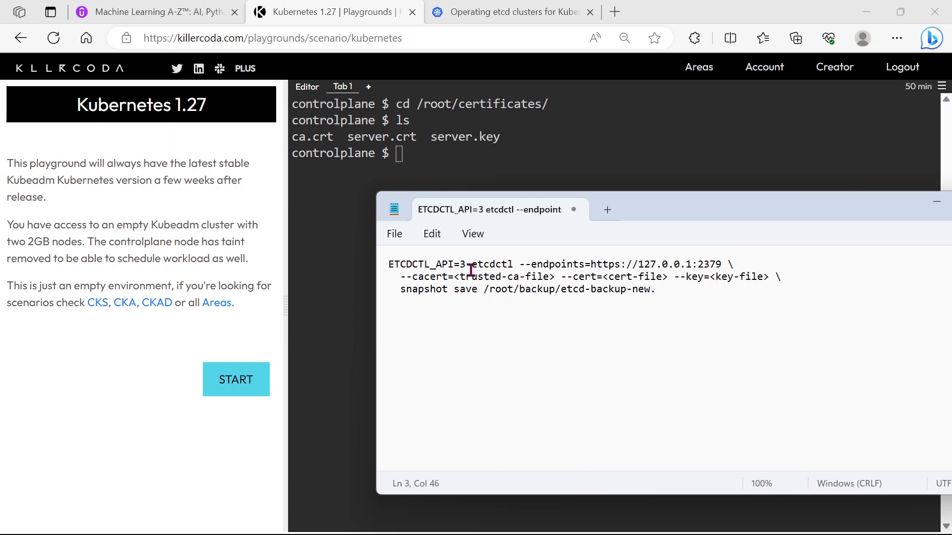
type(".db")
left_click(615, 153)
type("pwd")
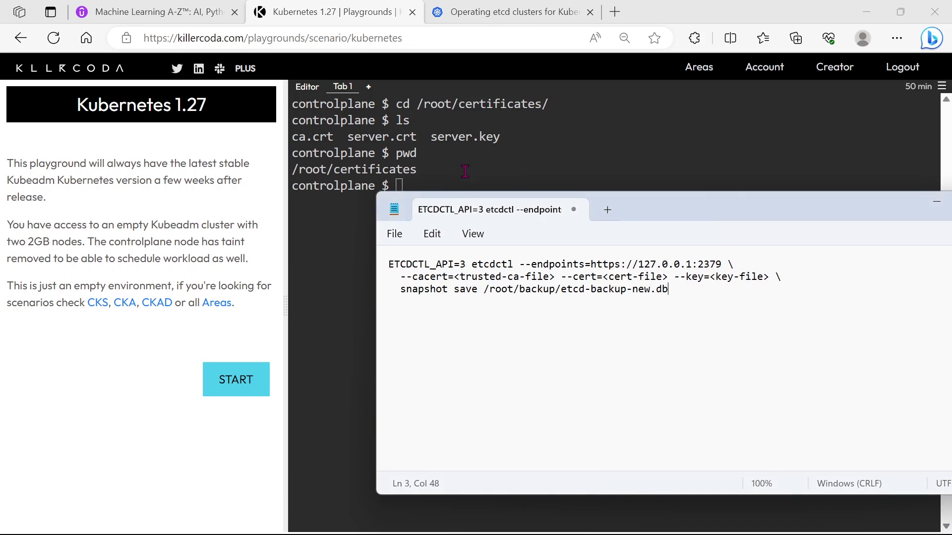
mouse_move(327, 155)
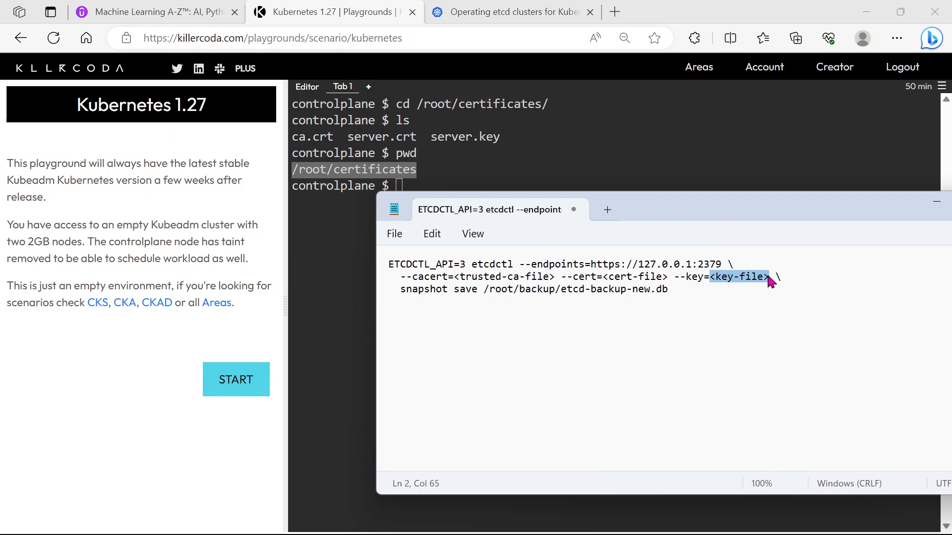
Fill the certificate placeholders with /root/certificates/server.key, ca.crt and server.crt paths.
type("/root/certificates/")
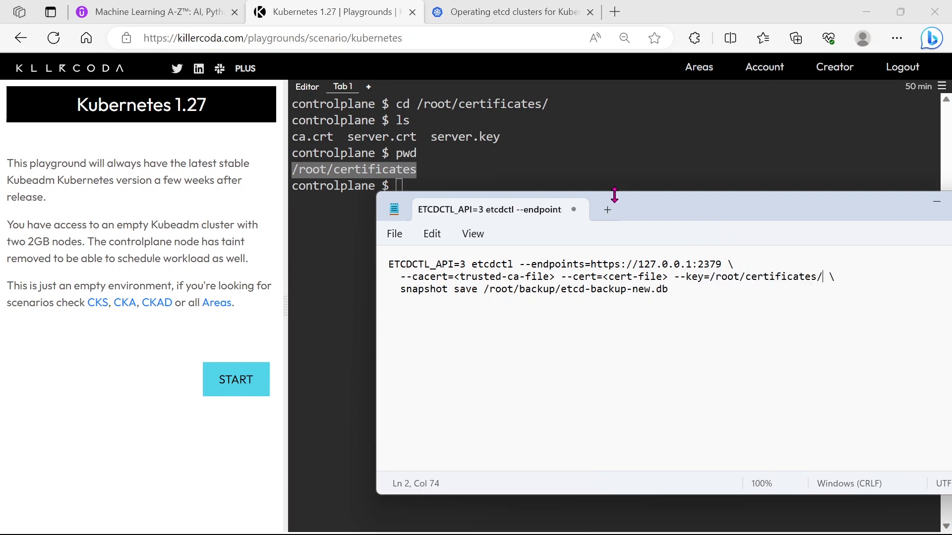
type("server")
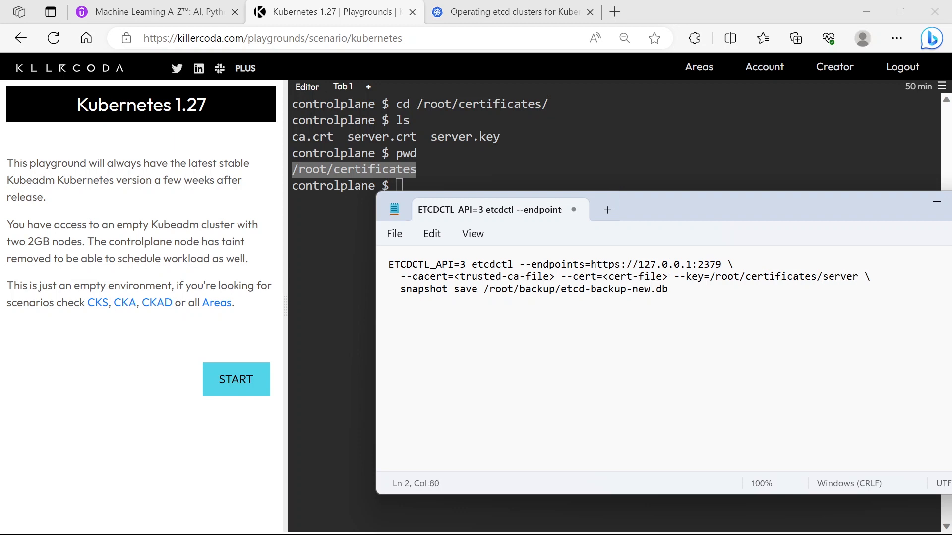
type(".key")
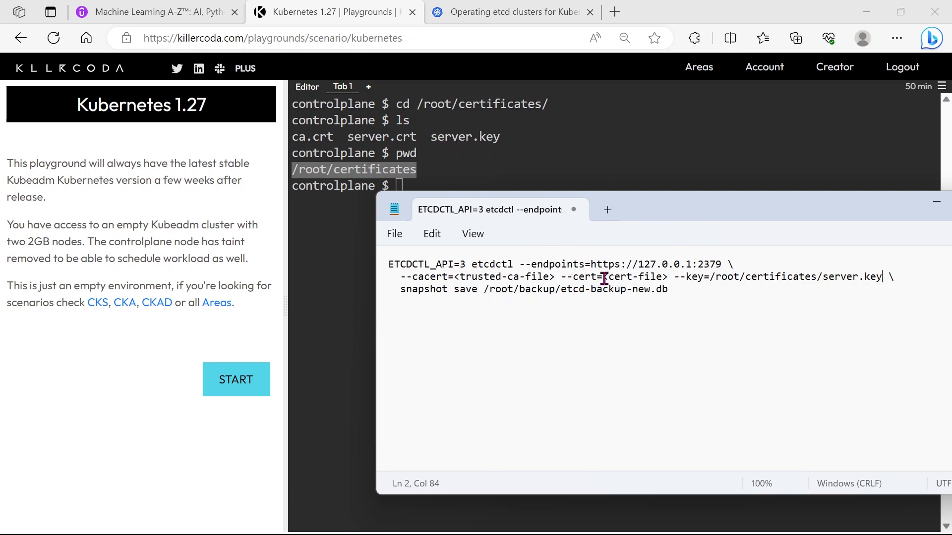
double_click(635, 276)
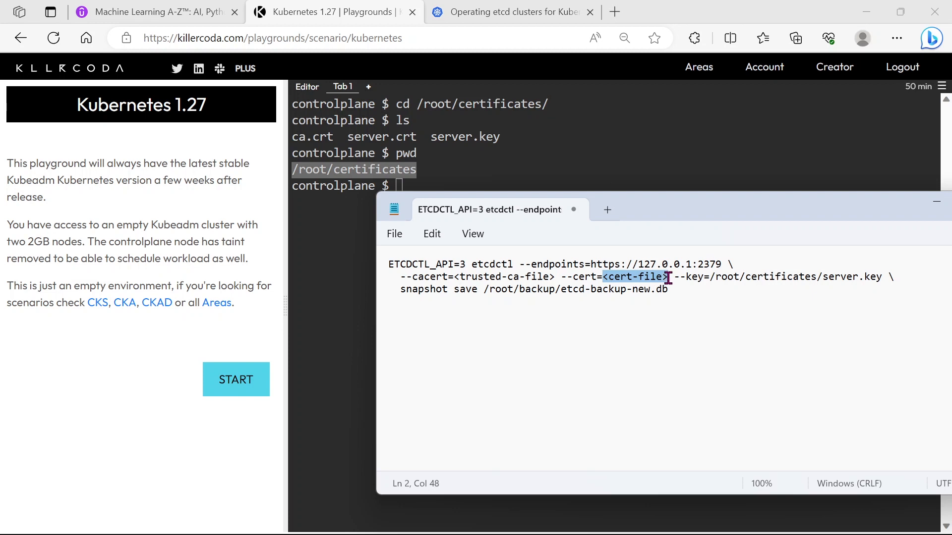
key("Delete")
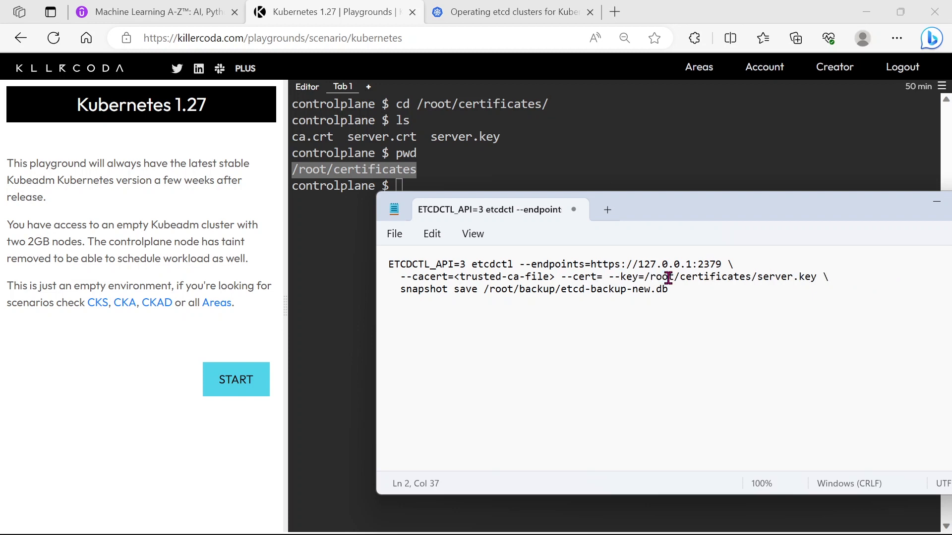
type("/root/certificates/")
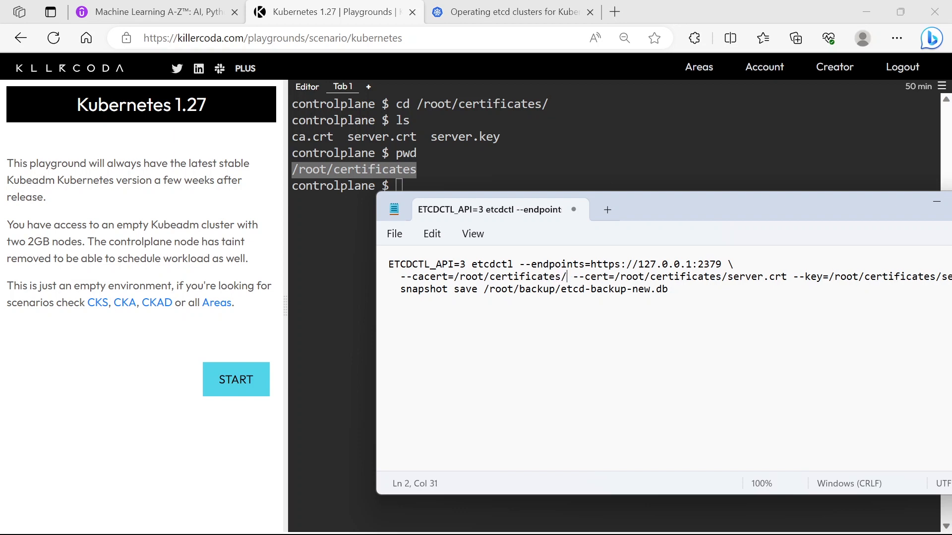
type("ca")
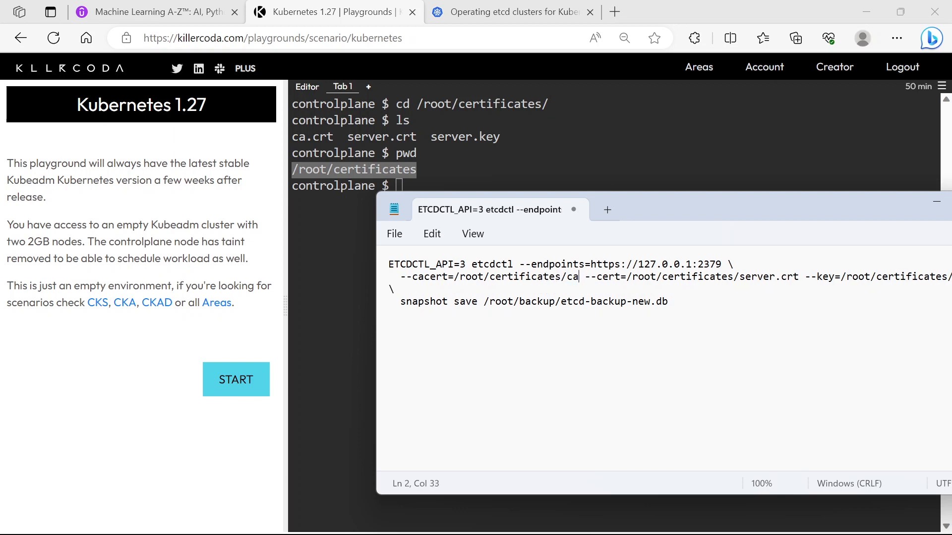
type(".crt")
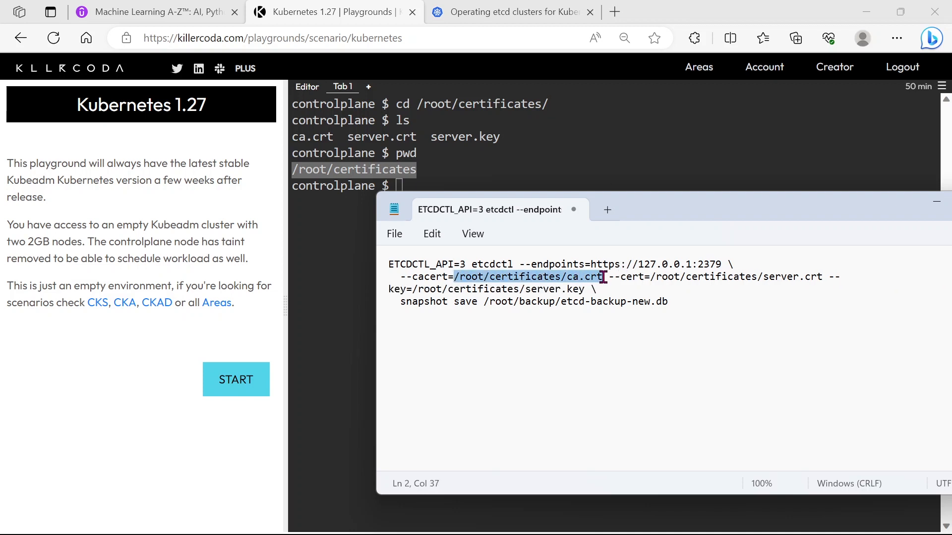
mouse_move(783, 277)
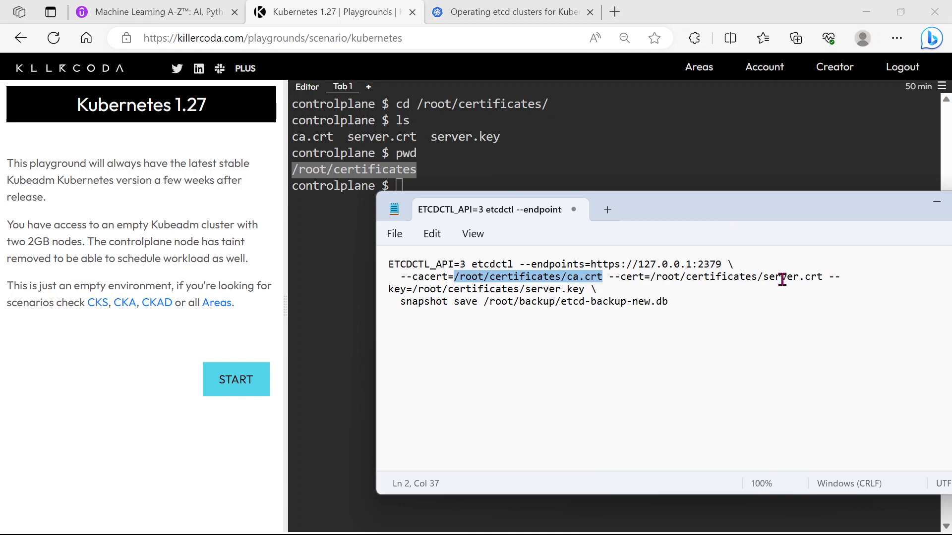
mouse_move(666, 305)
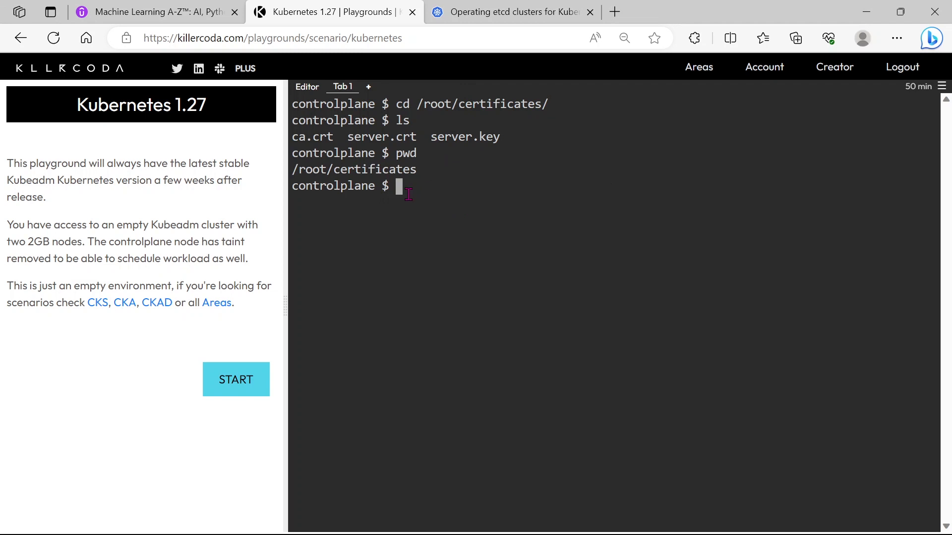
Run the completed snapshot save command in the terminal, saving /root/backup/etcd-backup-new.db.
type("ETCDCTL_API=3 etcdctl --endpoints=https://127.0.0.1:2379 \\")
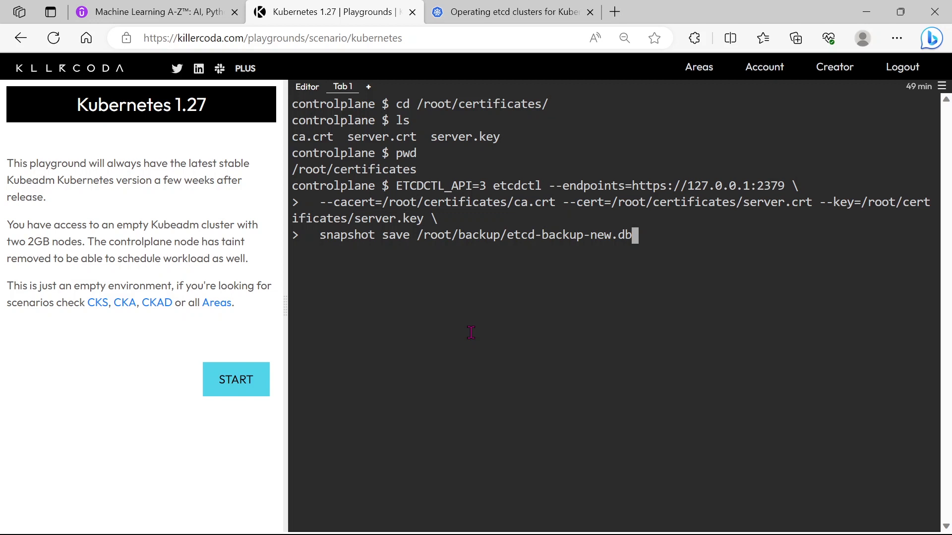
key("Enter")
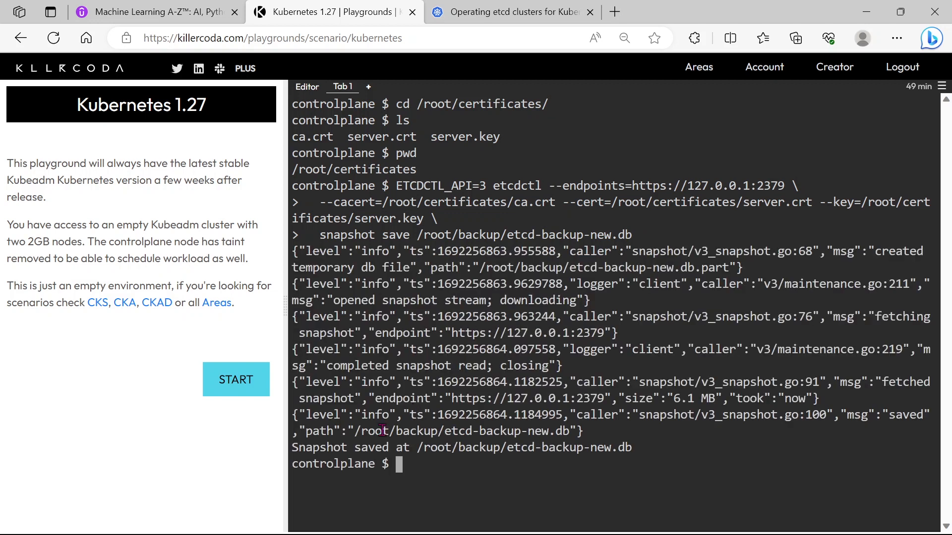
double_click(504, 431)
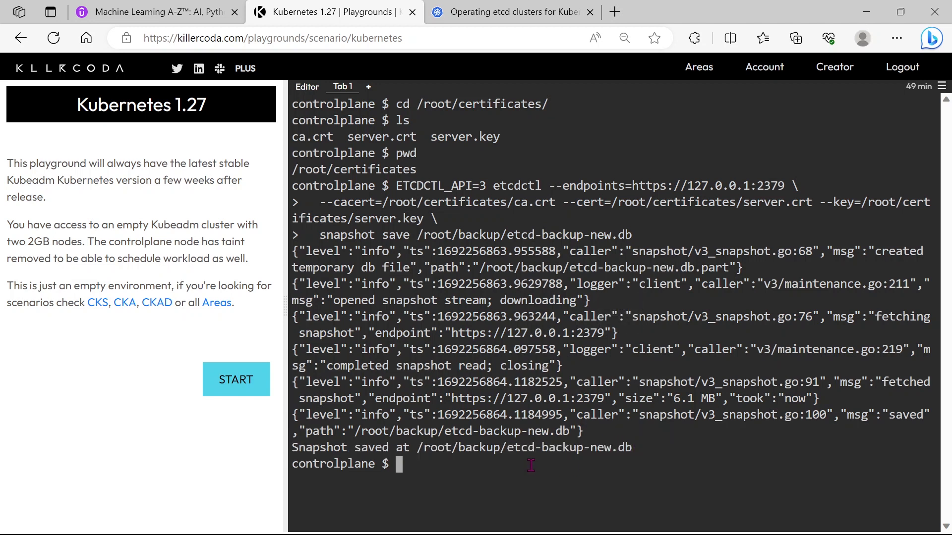
Copy the snapshot status command from the docs and change into /root/backup.
left_click(511, 12)
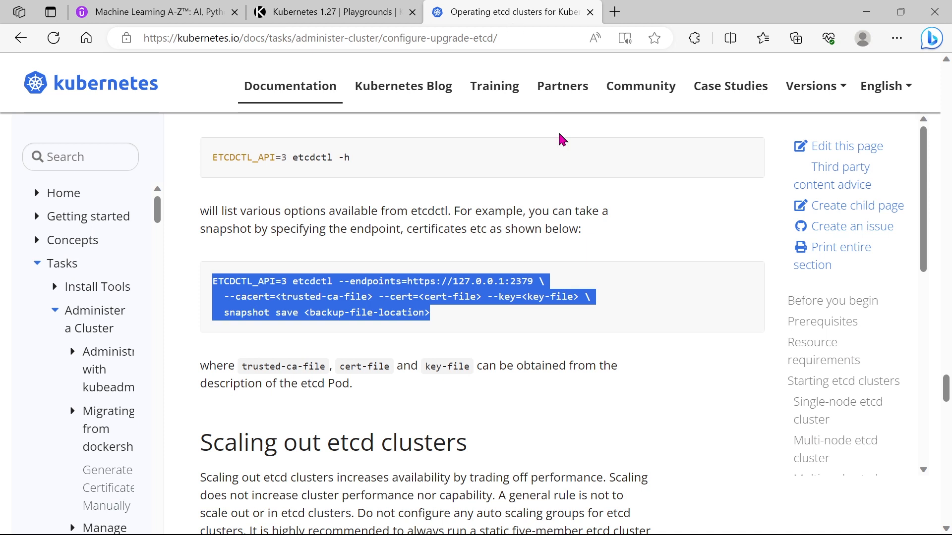
mouse_move(941, 356)
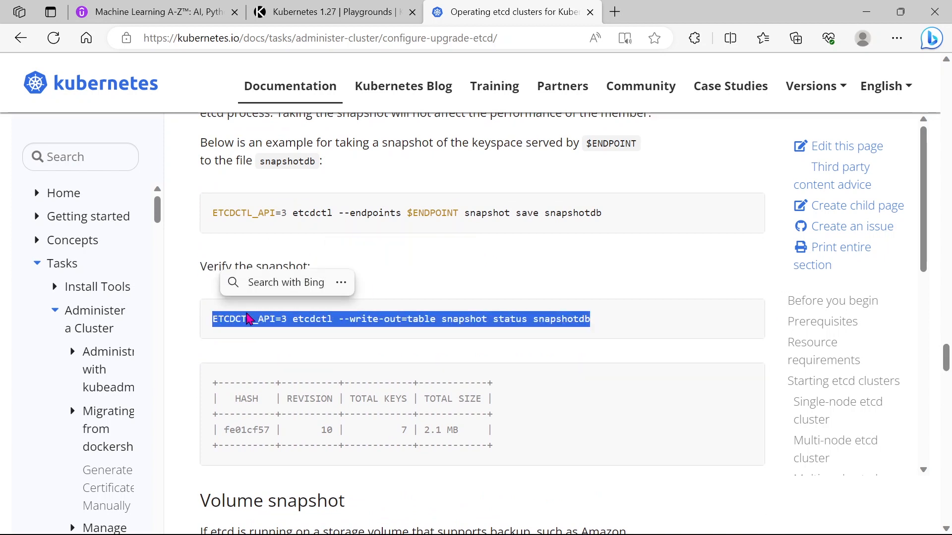
left_click(333, 12)
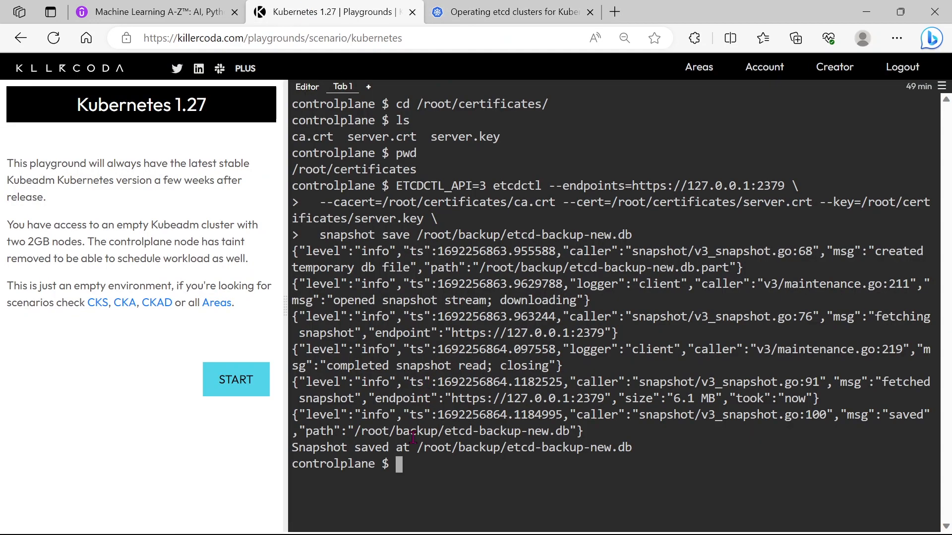
type("cd")
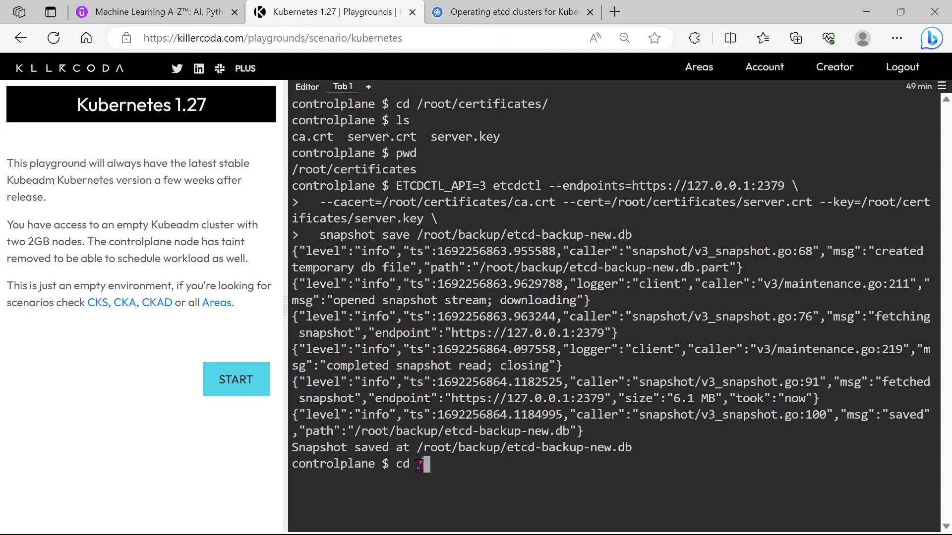
type("/root/")
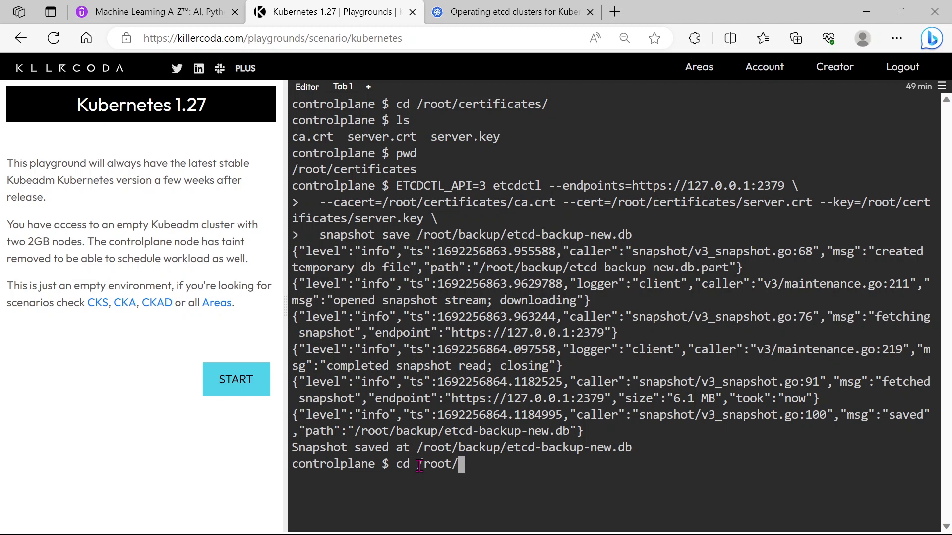
key("Enter")
type("ETCDCTL_API=3 etcdctl --write-out=table snapshot status snapshotd")
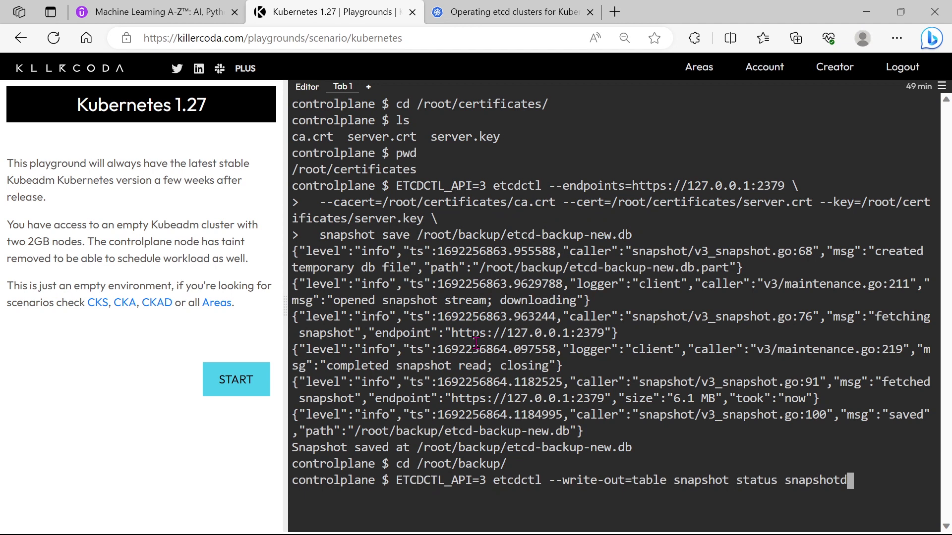
Run etcdctl --write-out=table snapshot status on etcd-backup-new.db, showing revision 2476 and 1220 keys.
key("Backspace")
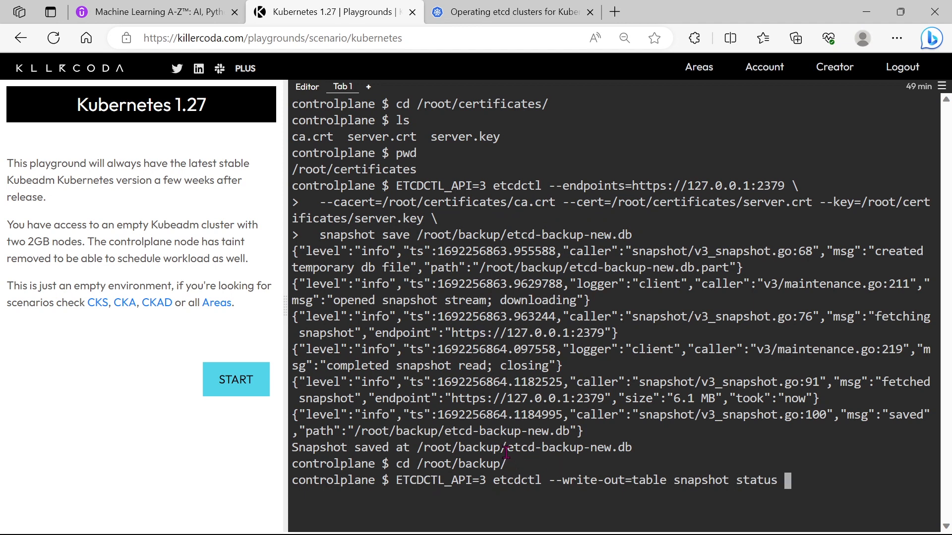
right_click(549, 447)
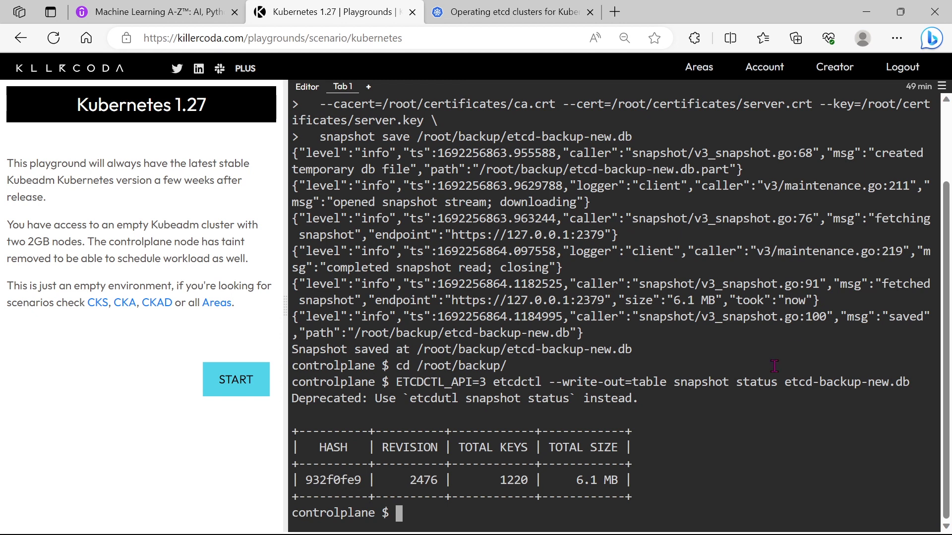
mouse_move(661, 463)
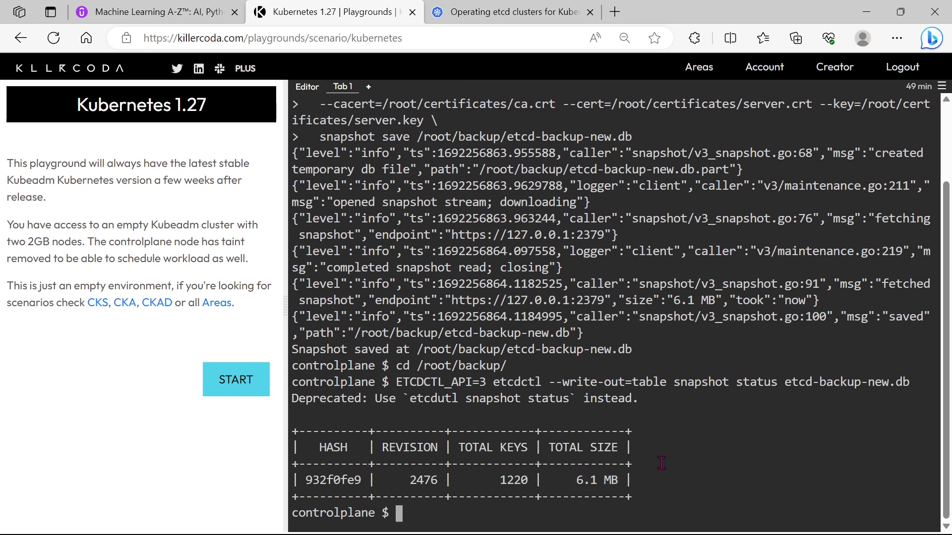
type("cle")
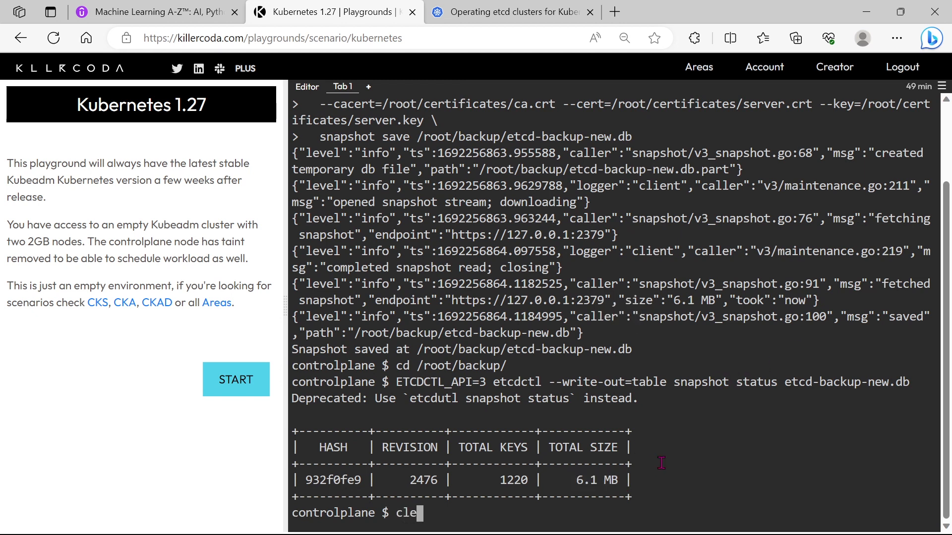
Clear the terminal and confirm /root/backup holds etcd-backup-new.db and etcd-backup-old.db.
key("Enter")
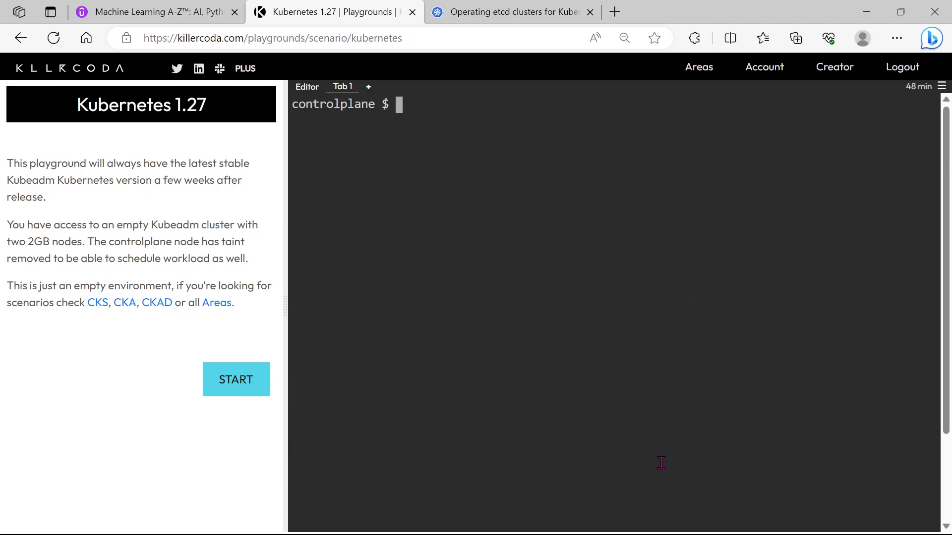
type("pwd")
type("ls")
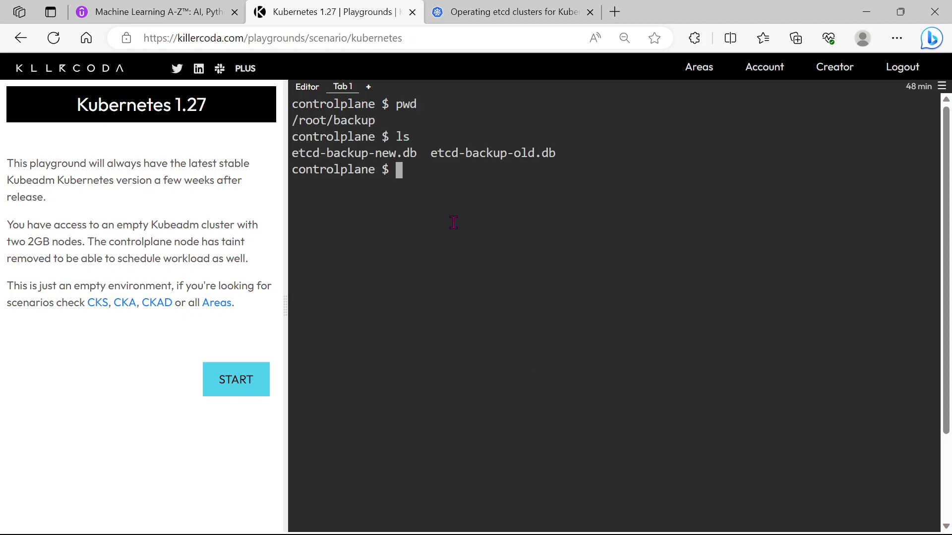
double_click(354, 153)
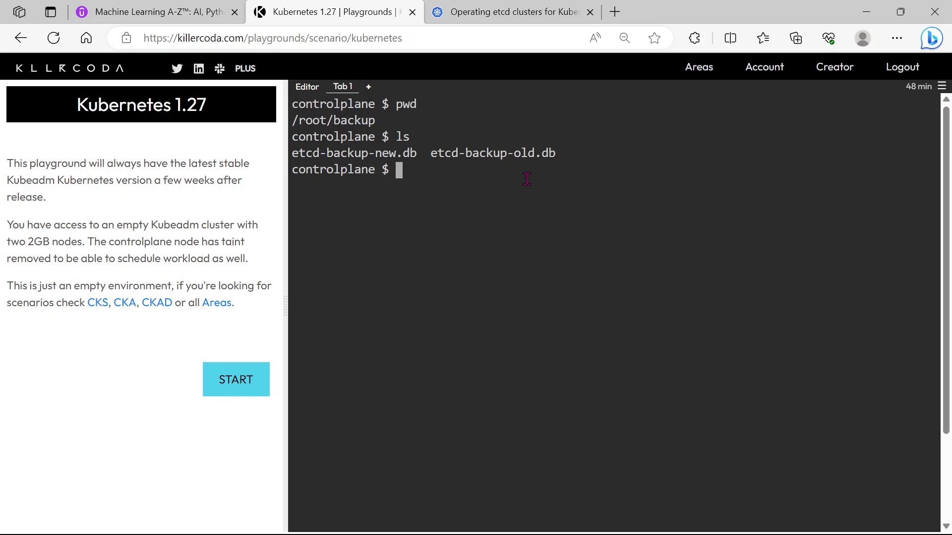
mouse_move(558, 170)
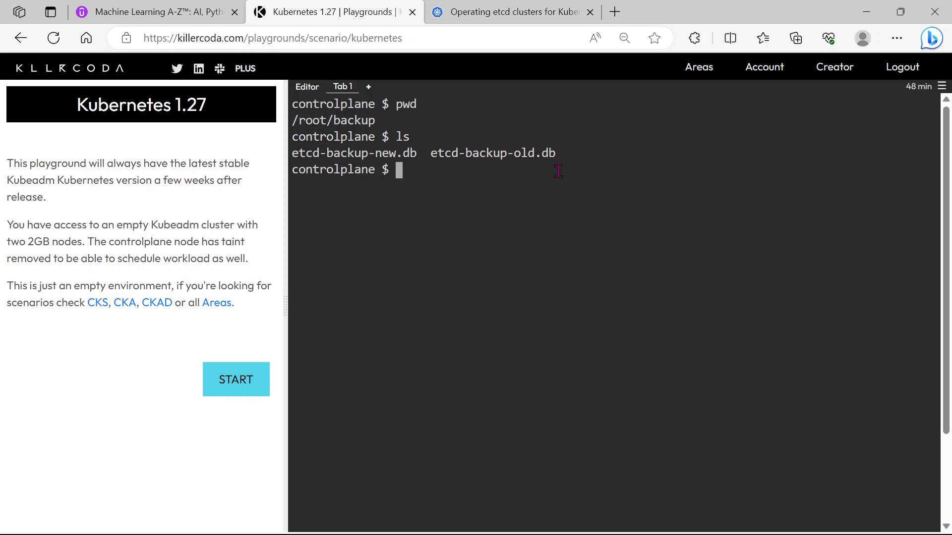
mouse_move(555, 164)
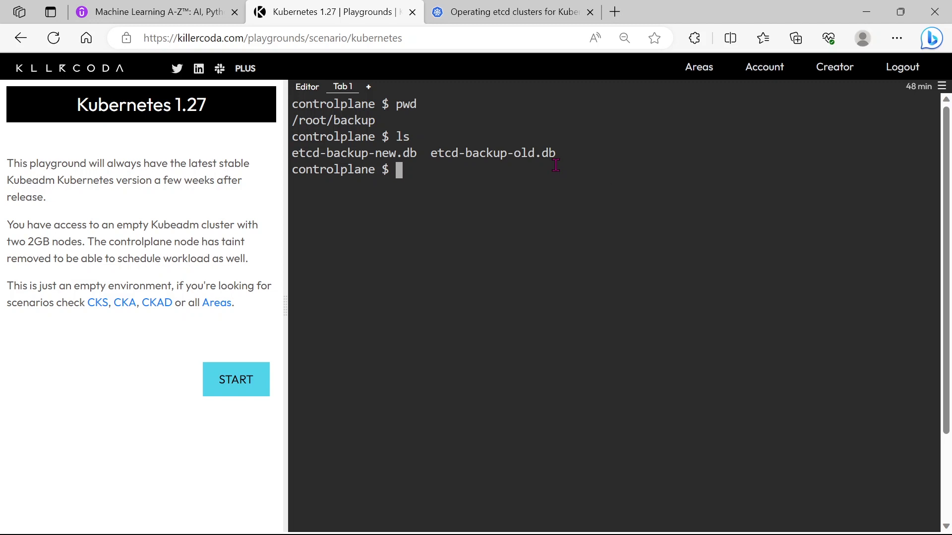
Scroll the docs to Restoring an etcd cluster and copy the restore --data-dir example.
left_click(510, 11)
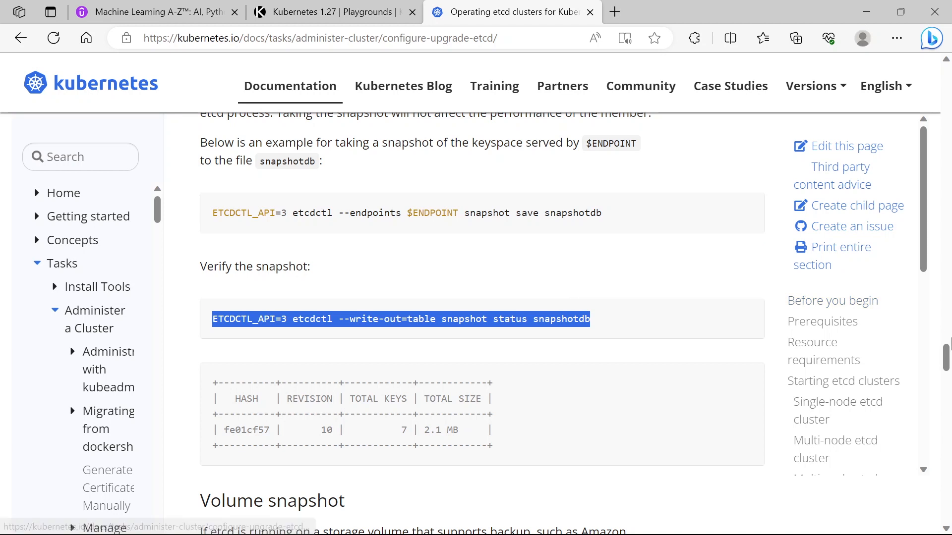
scroll("down", 3)
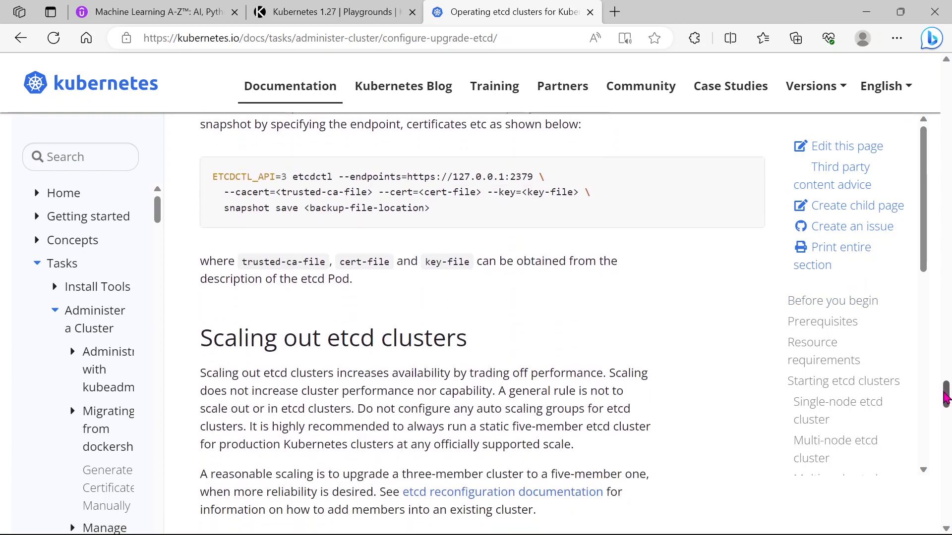
scroll("down", 3)
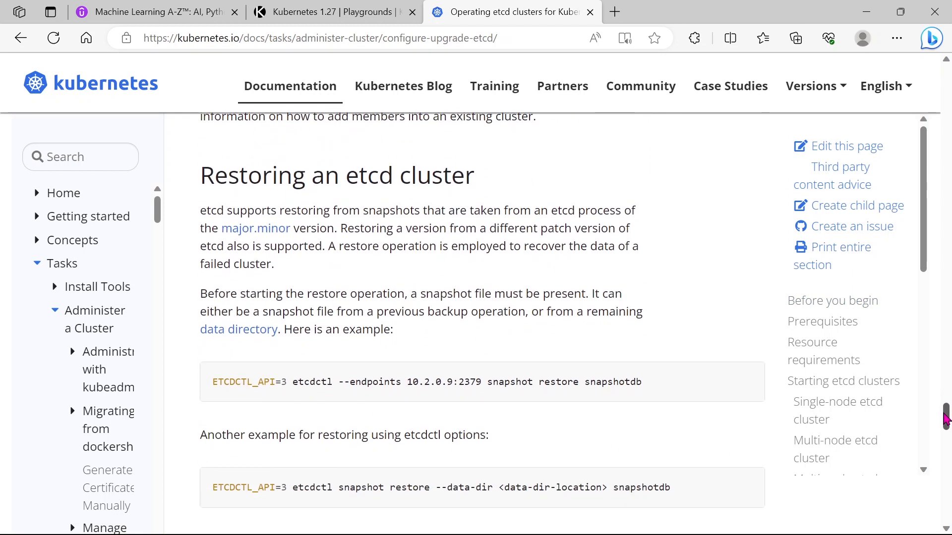
scroll("down", 3)
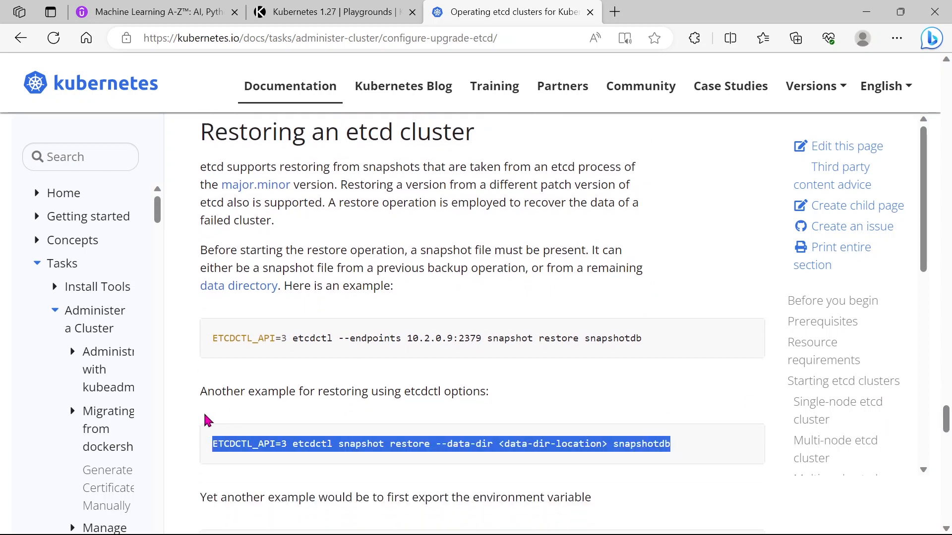
key("Alt+Tab")
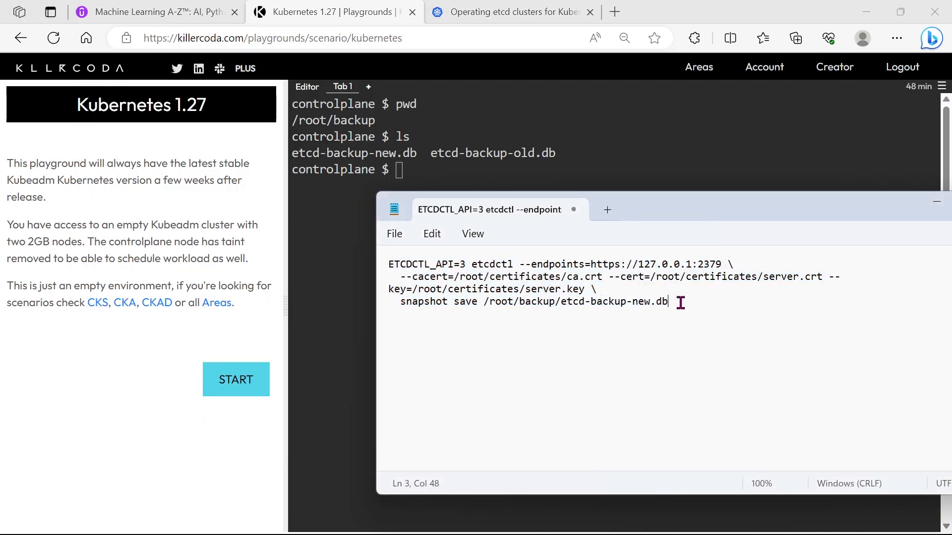
Paste the restore example into Notepad and change snapshot save to snapshot restore.
type("ETCDCTL_API=3 etcdctl snapshot restore --data-dir <data-dir-location> snapshotdb")
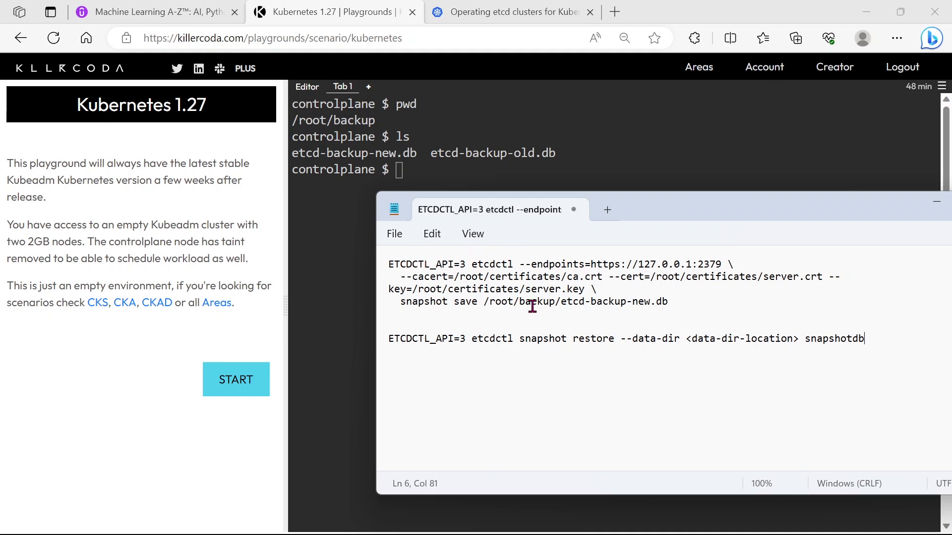
mouse_move(575, 339)
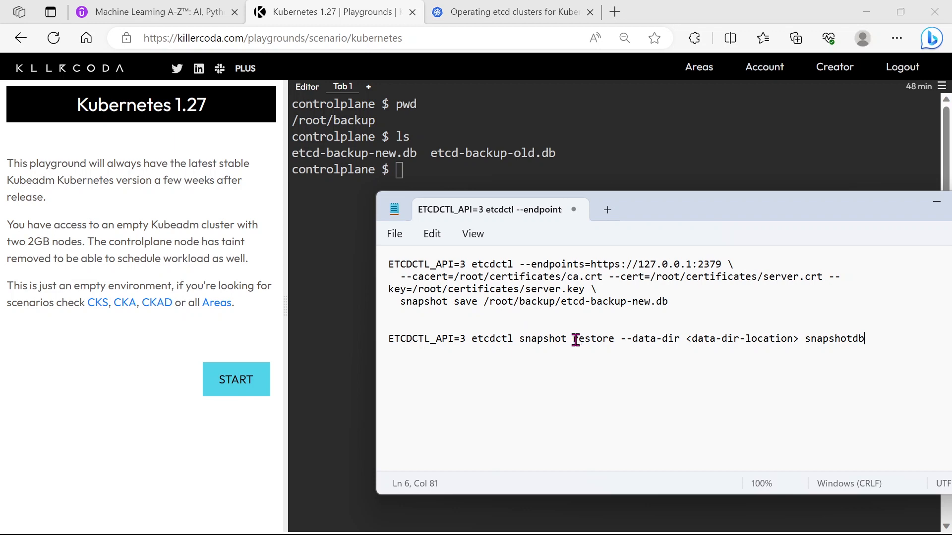
double_click(594, 339)
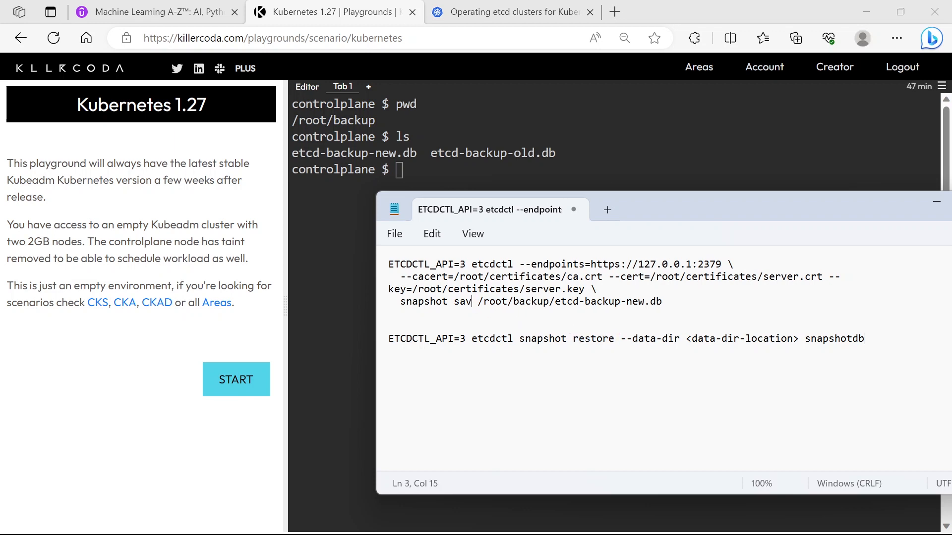
type("restore")
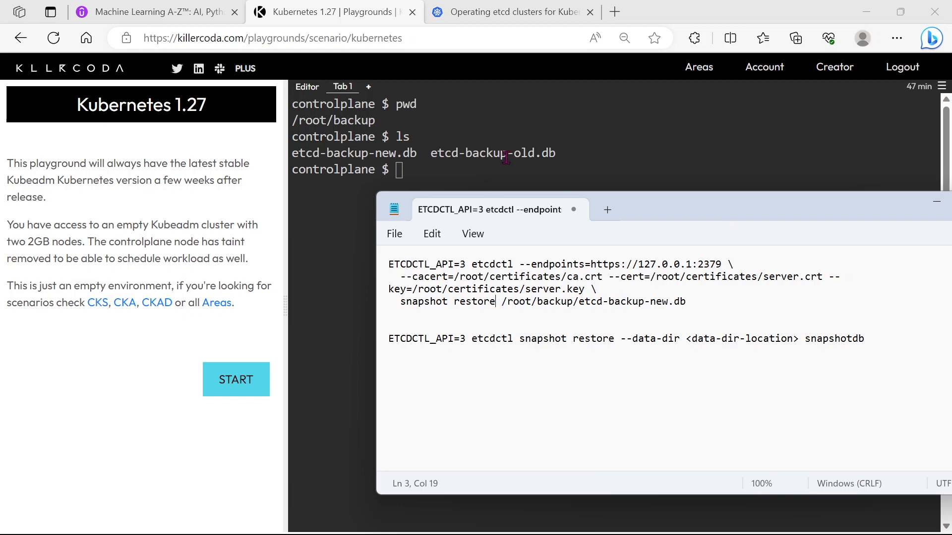
mouse_move(668, 302)
type("old")
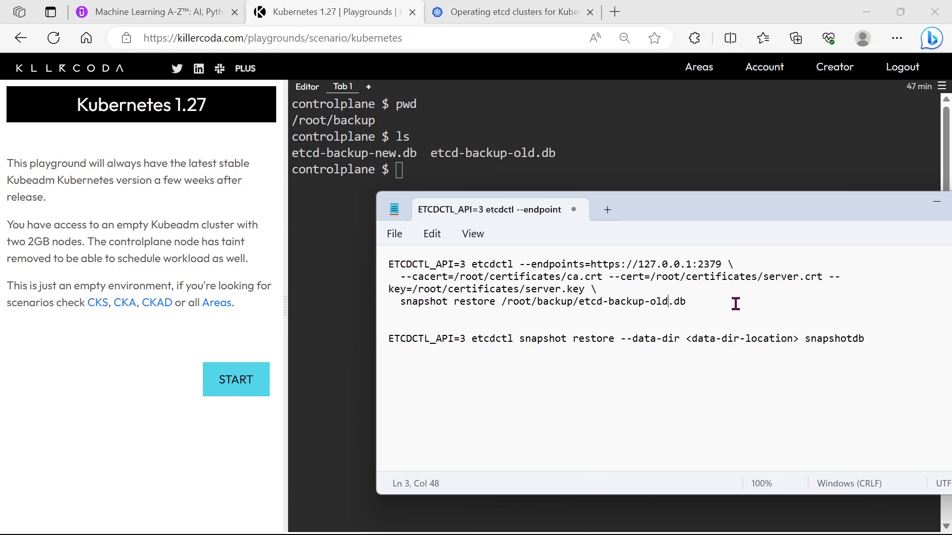
mouse_move(493, 307)
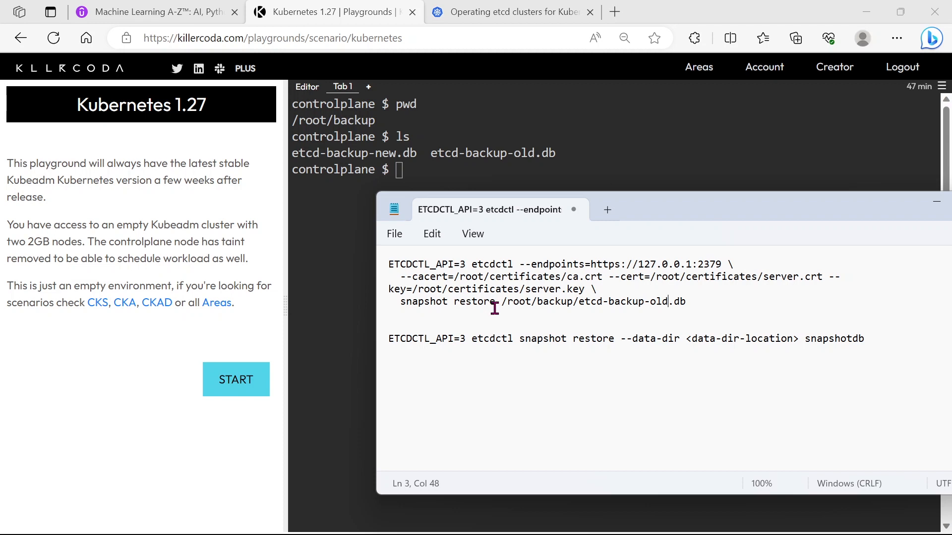
mouse_move(679, 297)
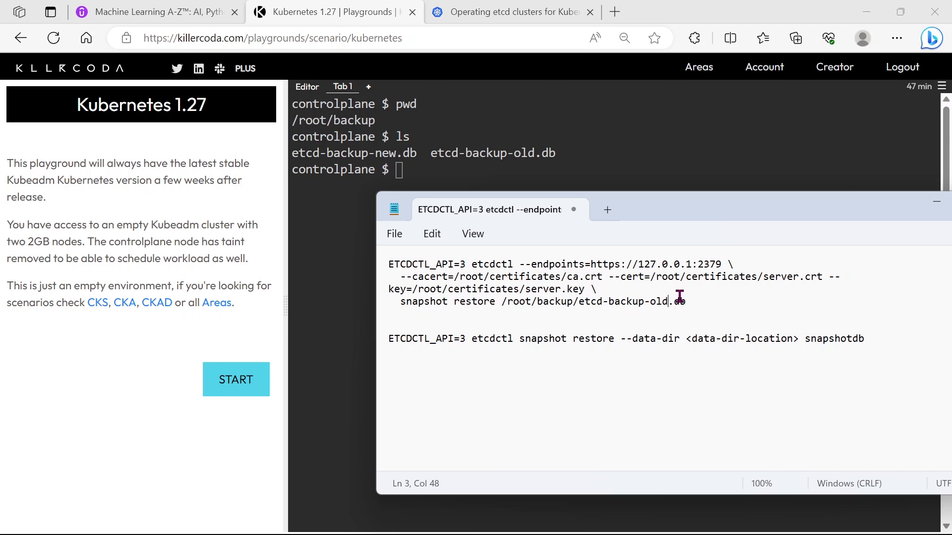
mouse_move(672, 301)
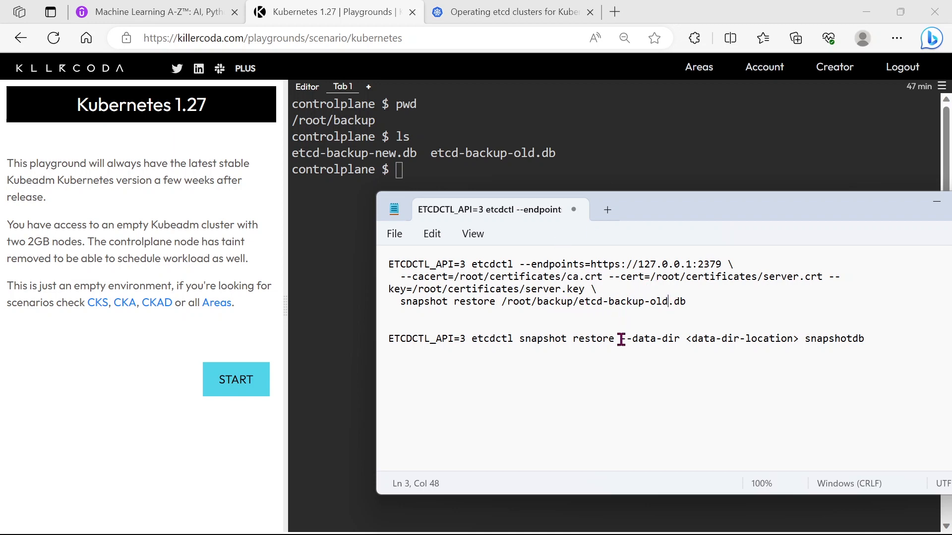
Insert --data-dir=/var/lib/etcd-backup after etcdctl and point the command at etcd-backup-old.db.
double_click(649, 339)
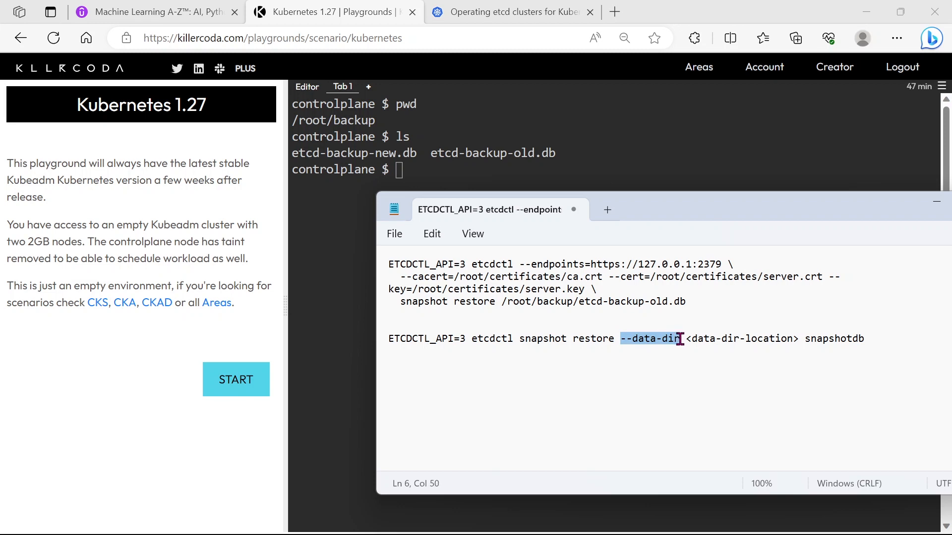
left_click(522, 263)
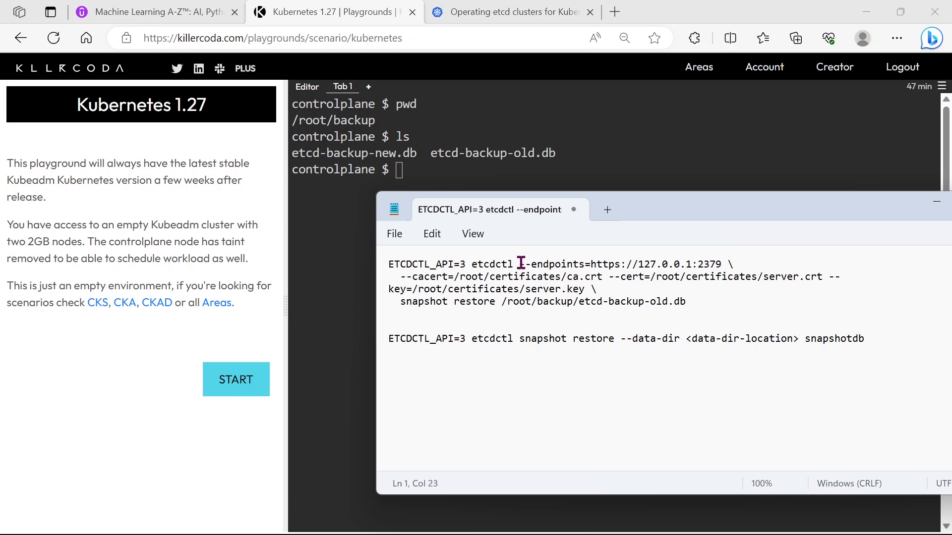
type("--data-dir=")
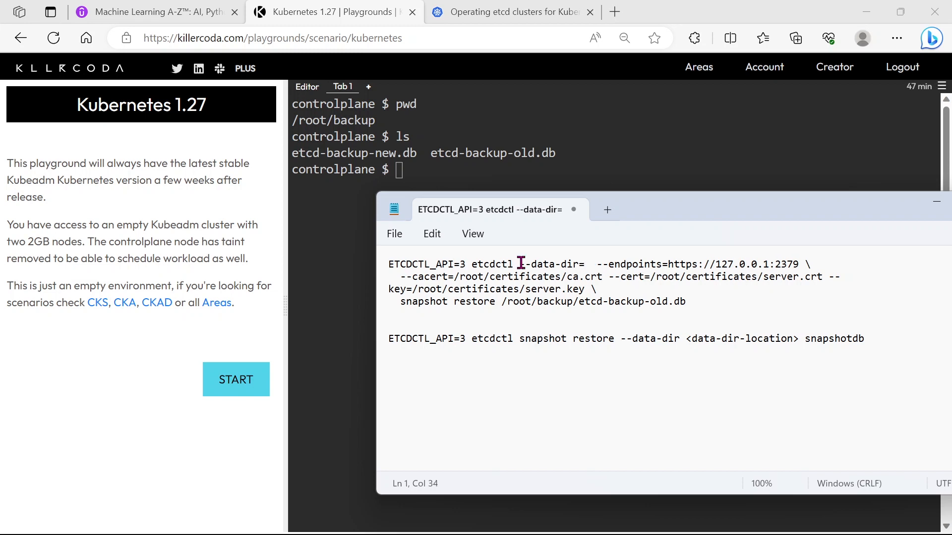
type("/var")
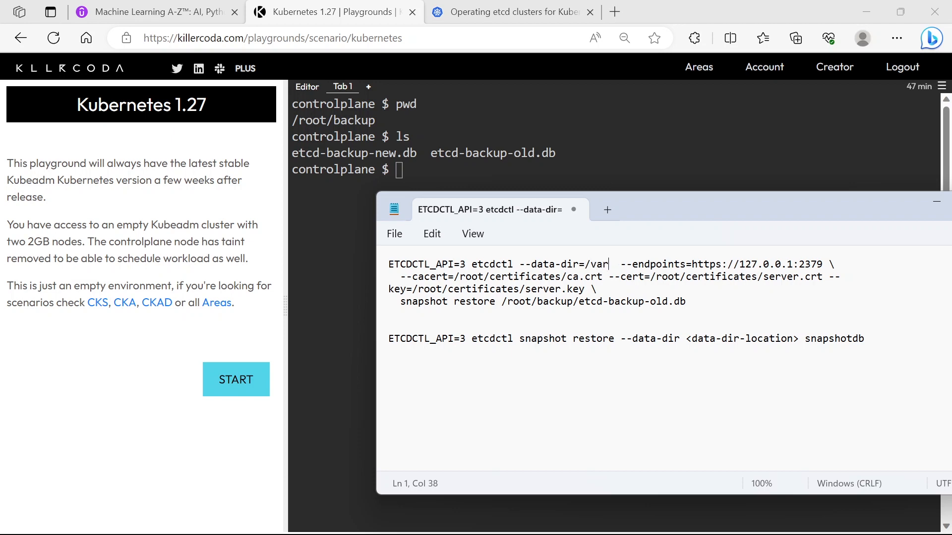
type("/lib")
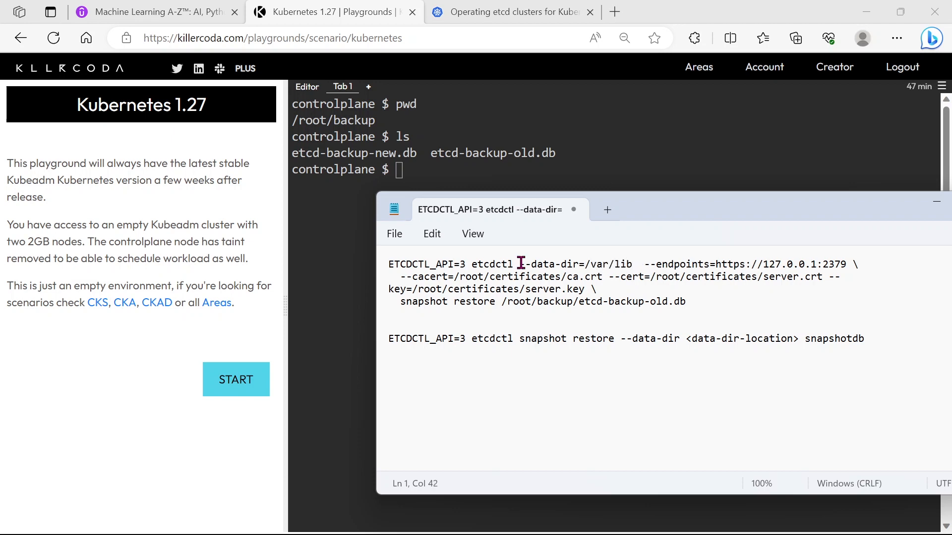
type("etcd")
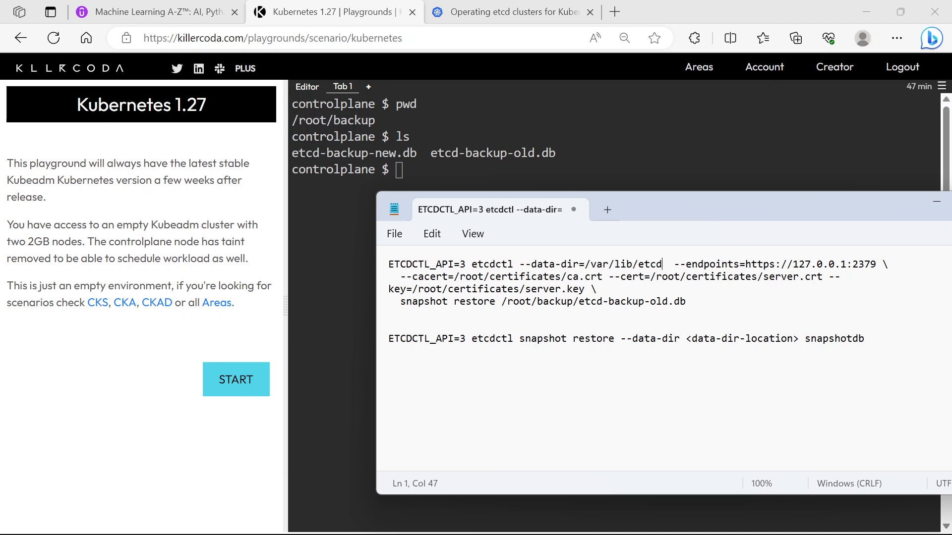
type("-back")
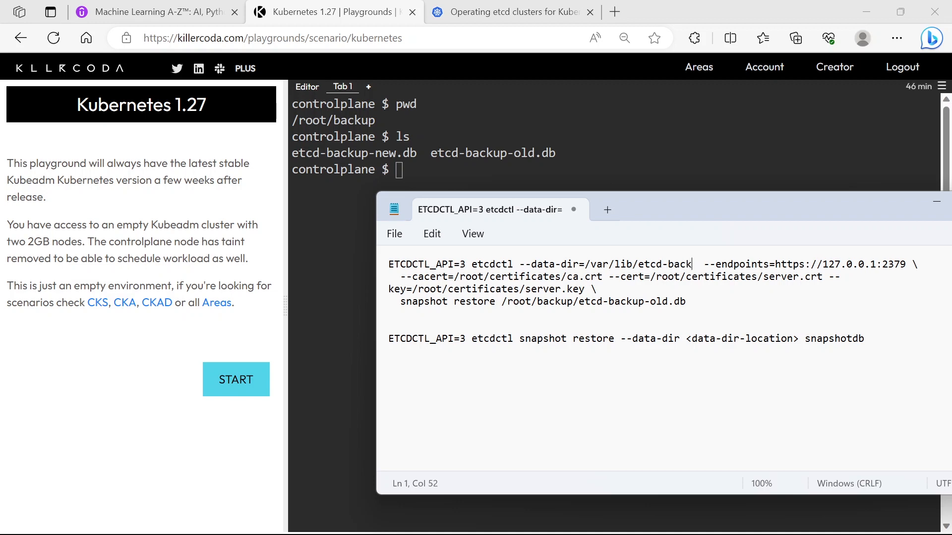
type("up")
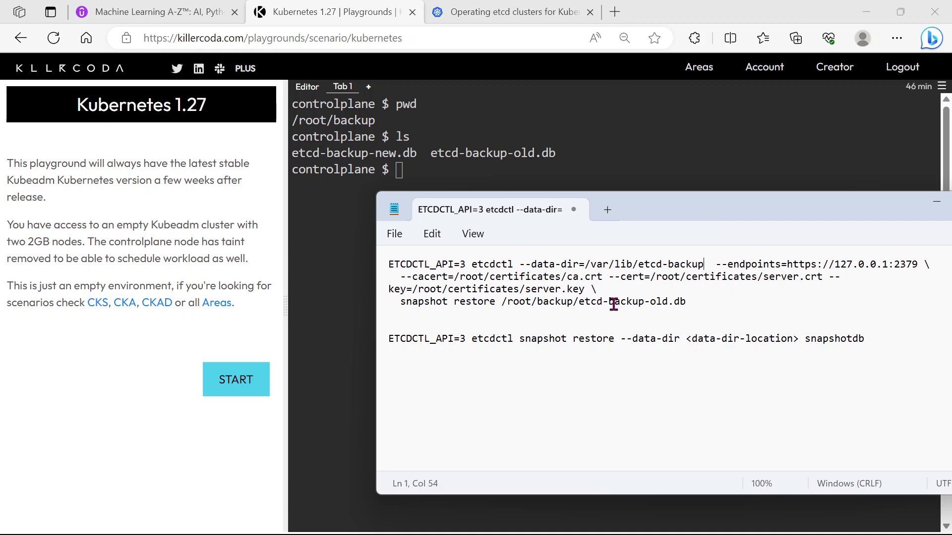
left_click_drag(502, 301, 661, 302)
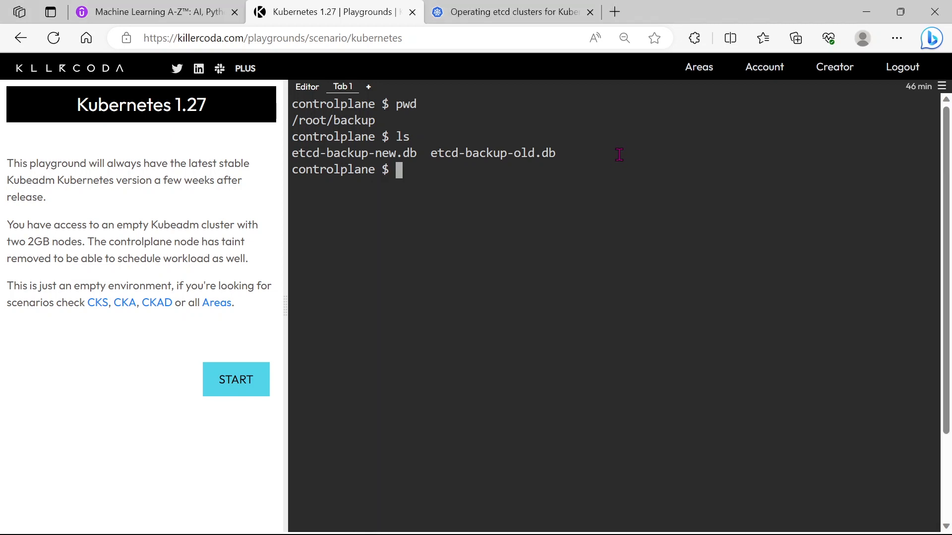
Create an nginx pod named web1 and list pods showing web and web1 Running.
type("k ger")
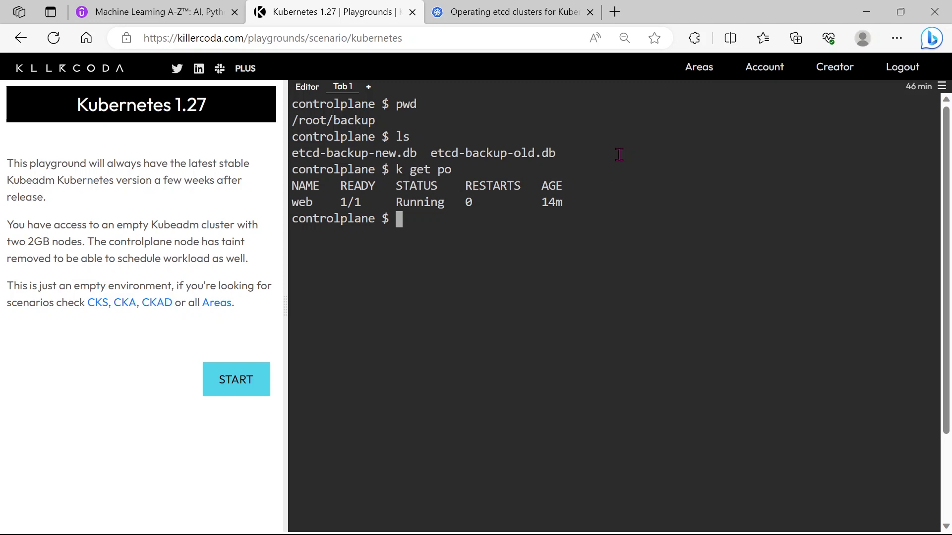
type("k run")
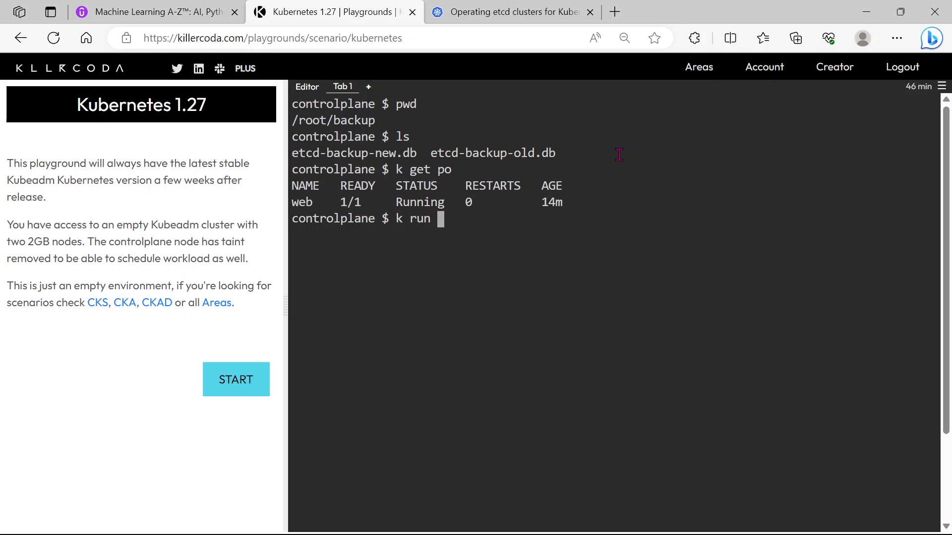
type("web")
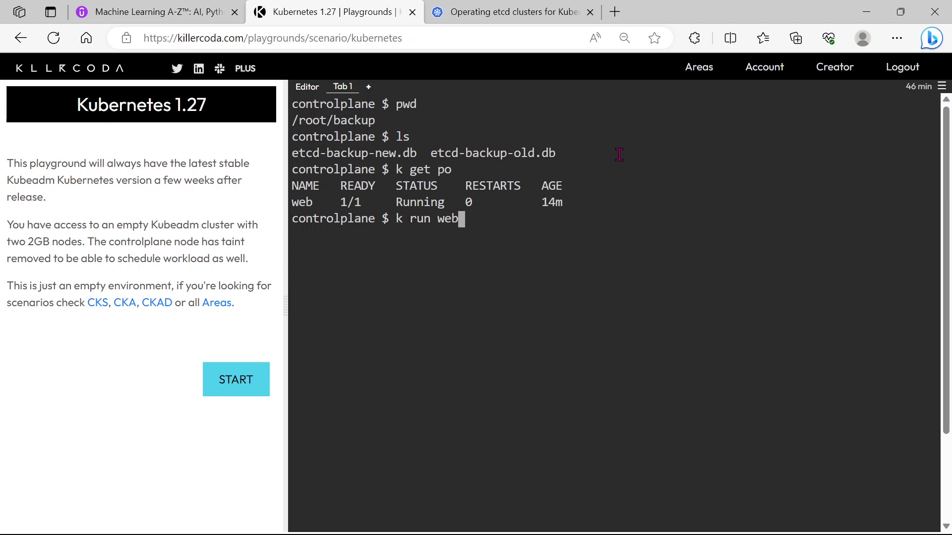
type("1")
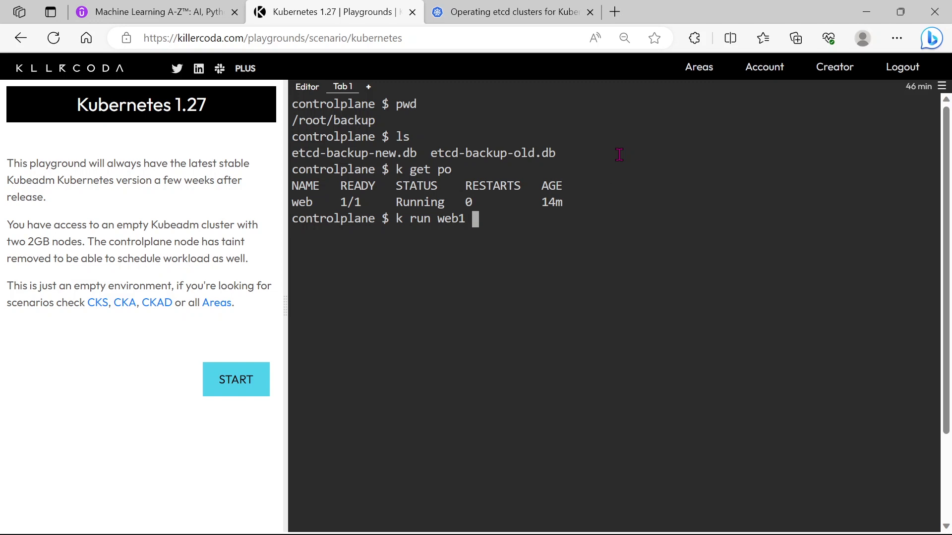
type("--image=nginx")
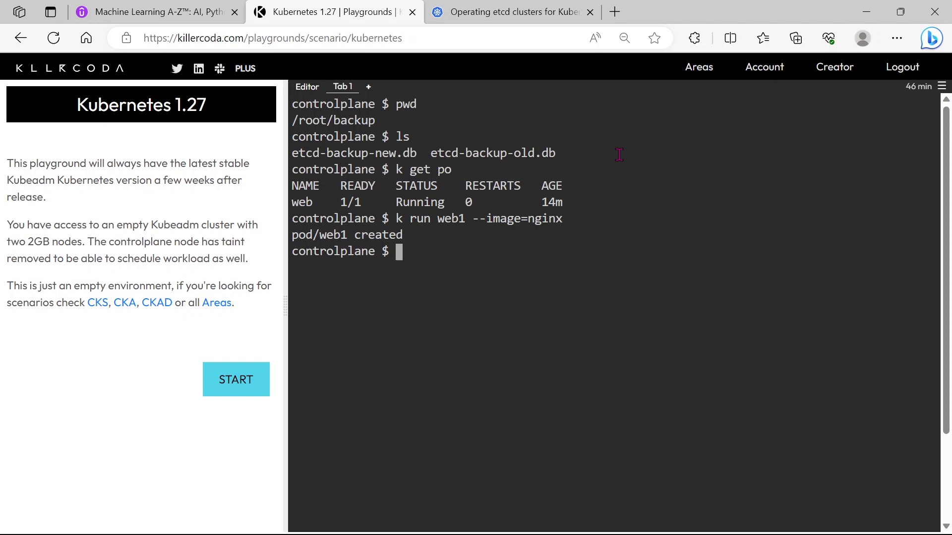
type("k get po")
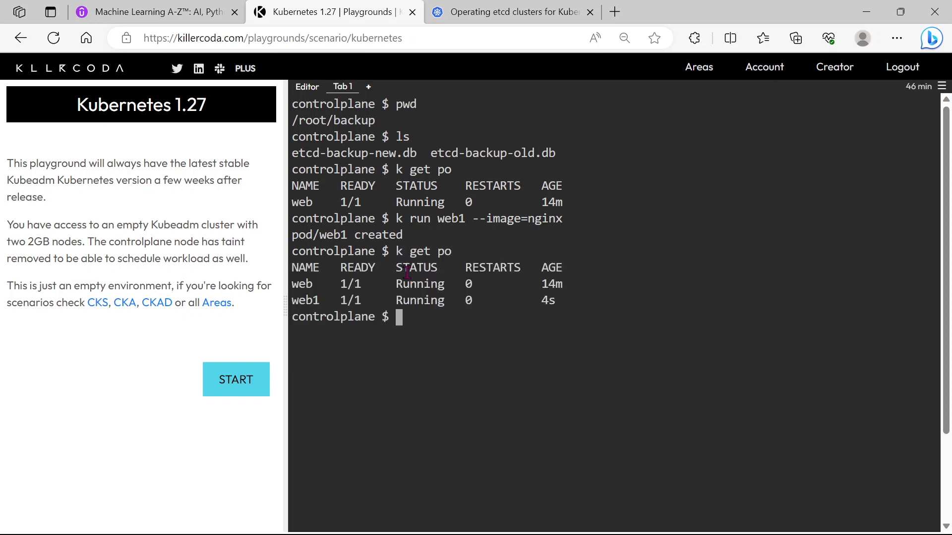
double_click(301, 283)
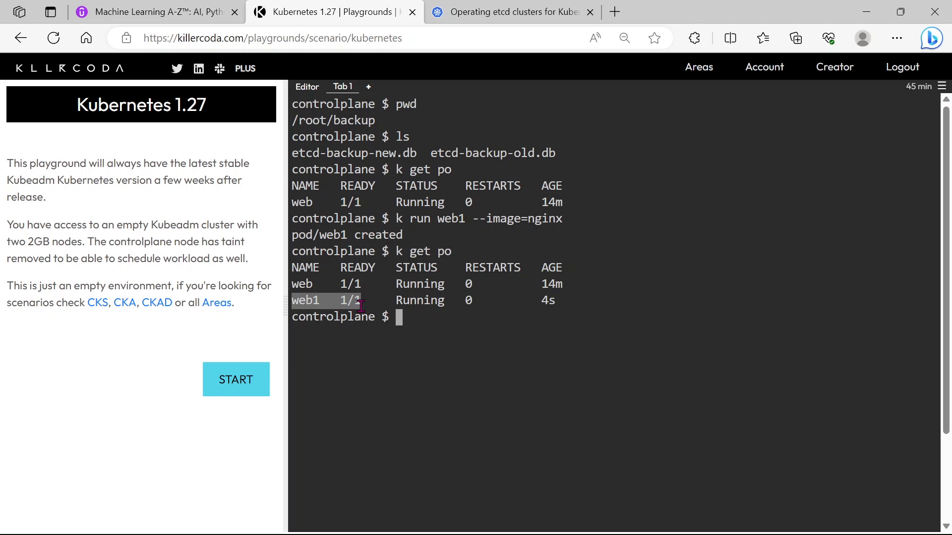
mouse_move(369, 301)
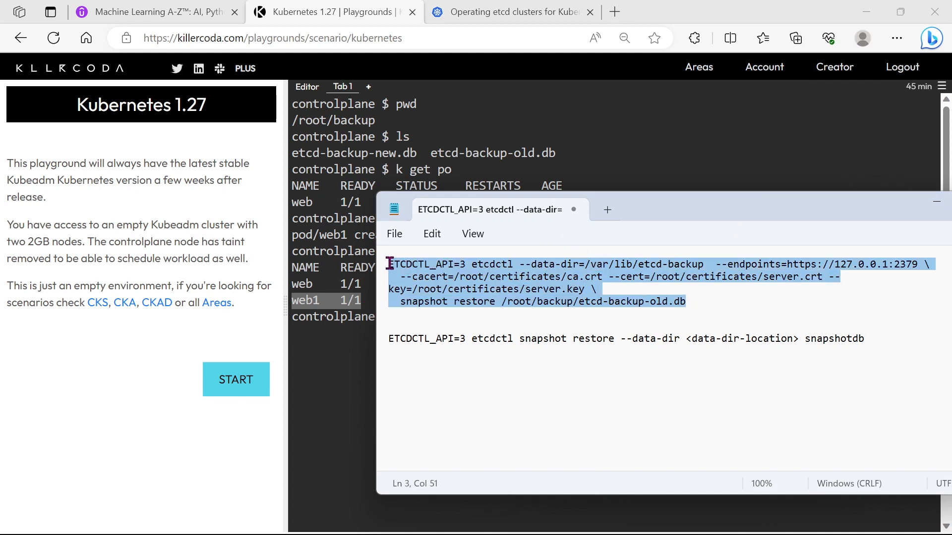
mouse_move(442, 281)
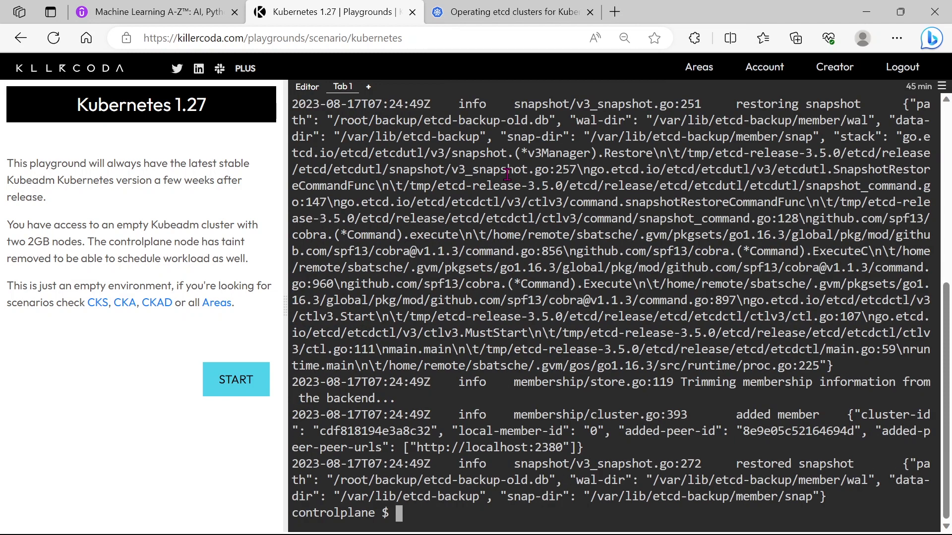
mouse_move(766, 391)
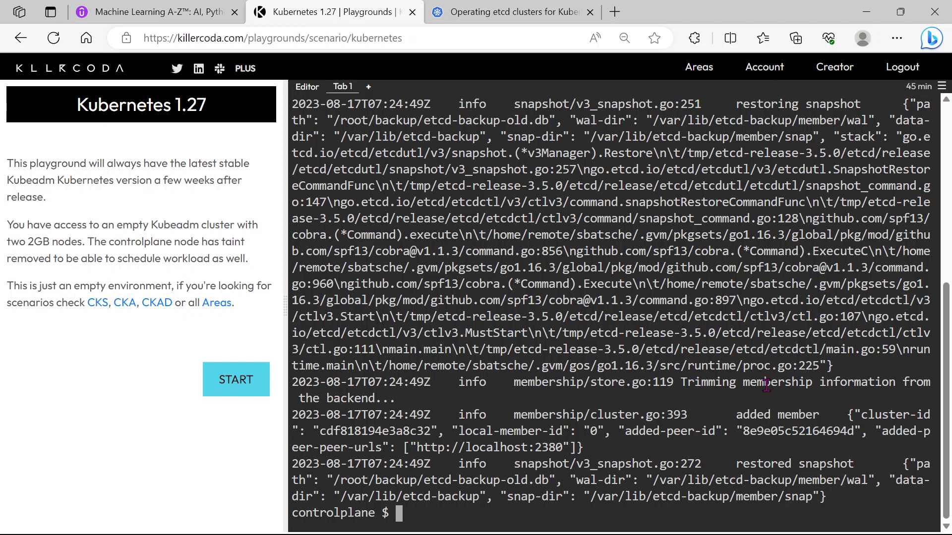
Run the restore of etcd-backup-old.db into /var/lib/etcd-backup and clear the terminal.
double_click(797, 464)
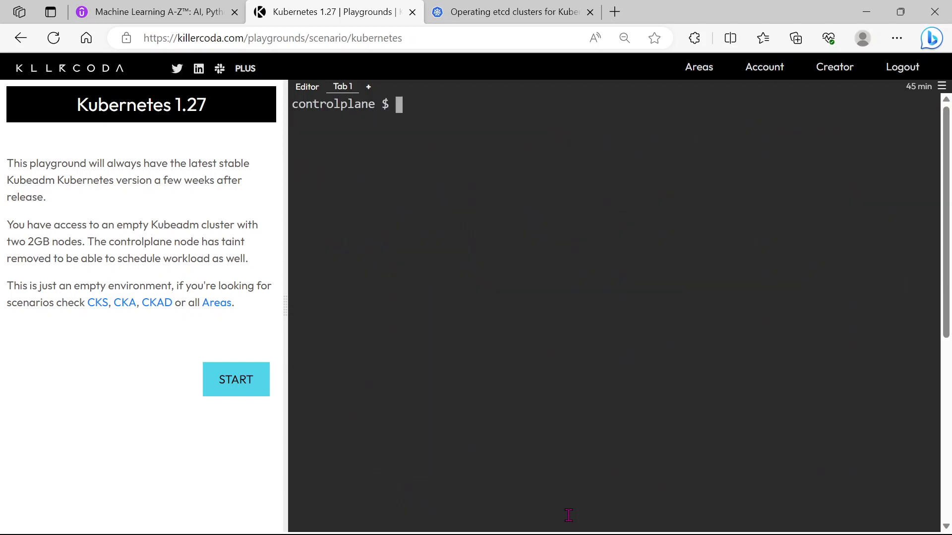
List /var/lib and highlight the newly created etcd-backup directory alongside etcd.
right_click(514, 318)
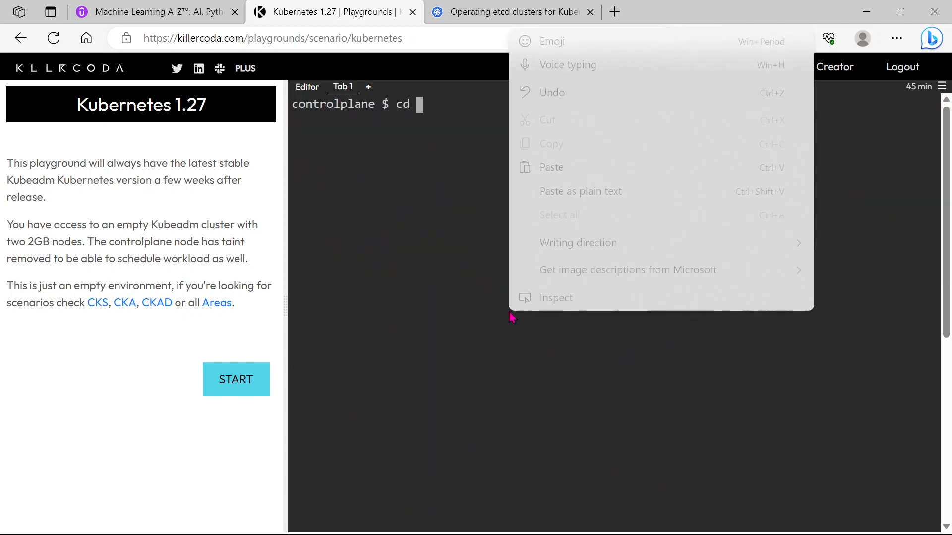
type("/var/lib/etcd-backup")
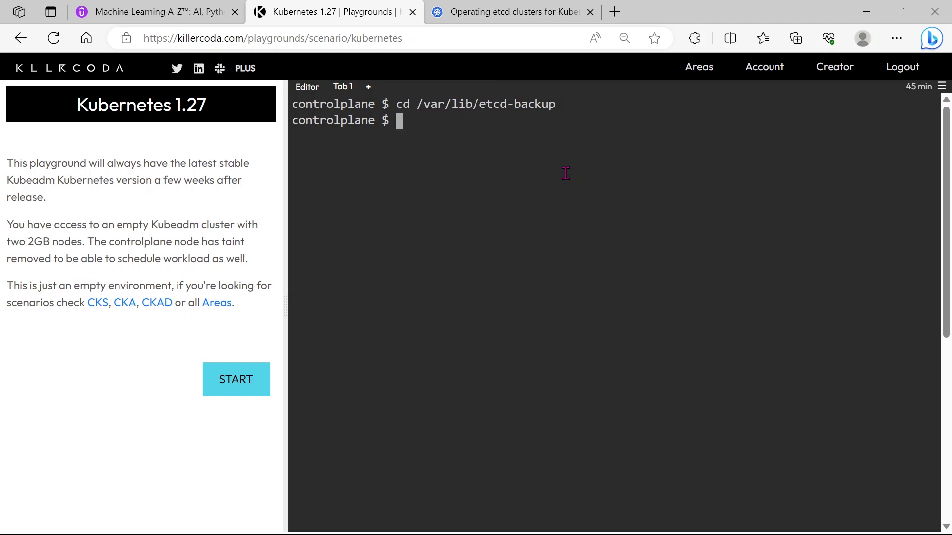
type("cd")
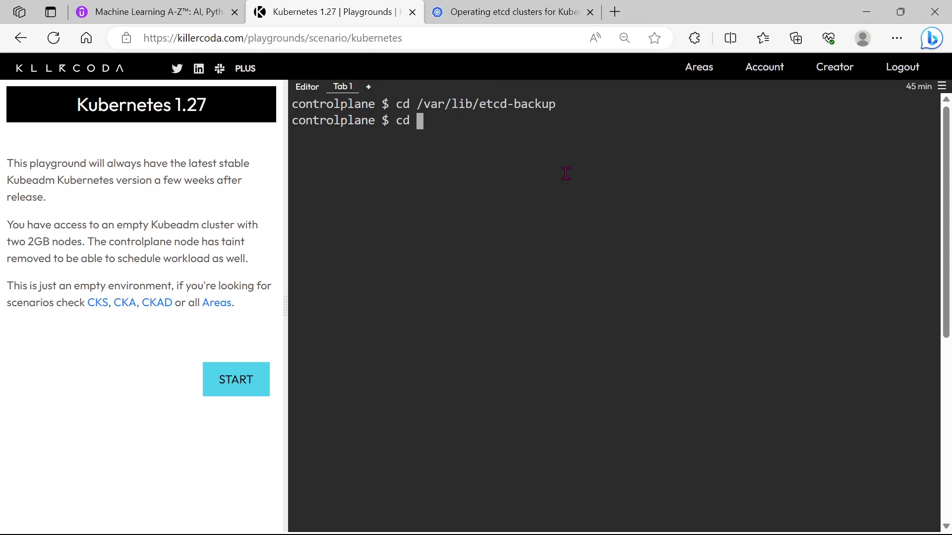
type("/")
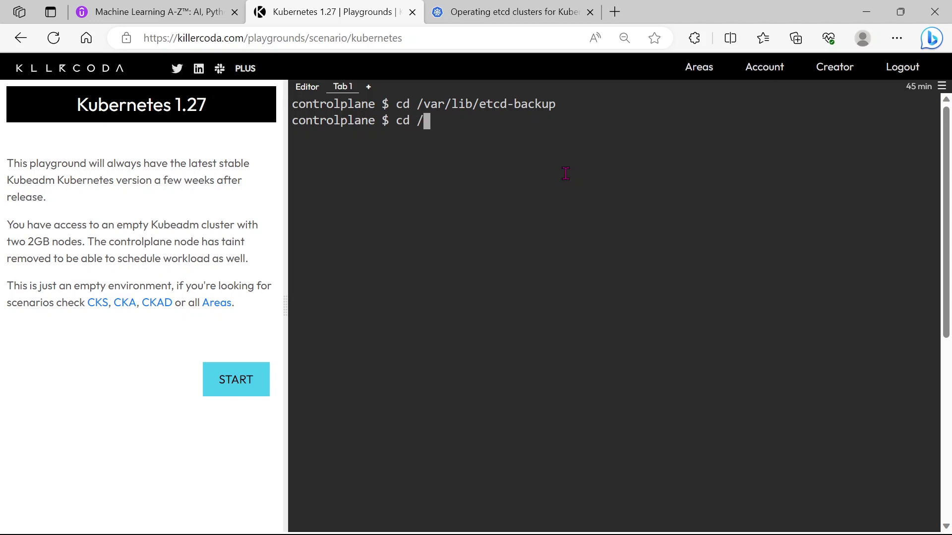
type("var/lib/")
type("ls")
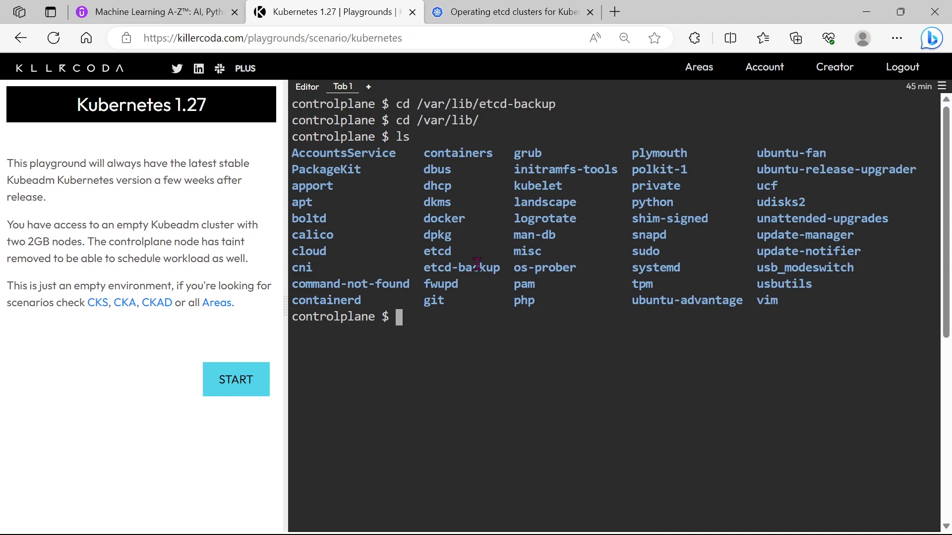
double_click(461, 267)
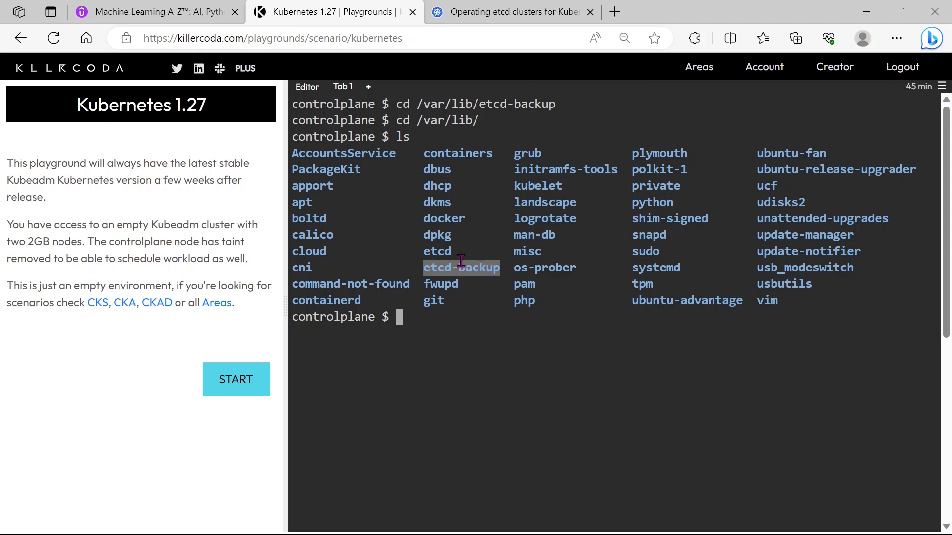
mouse_move(442, 250)
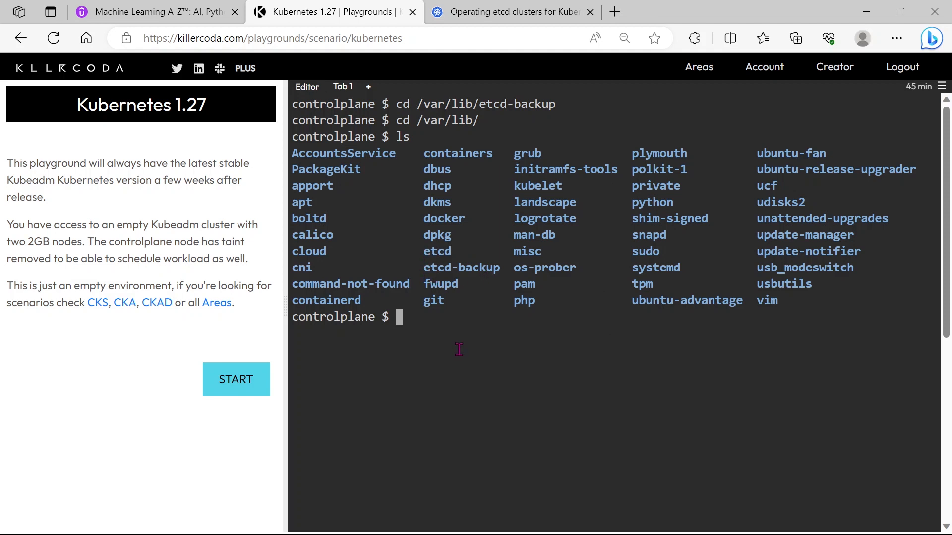
type("c")
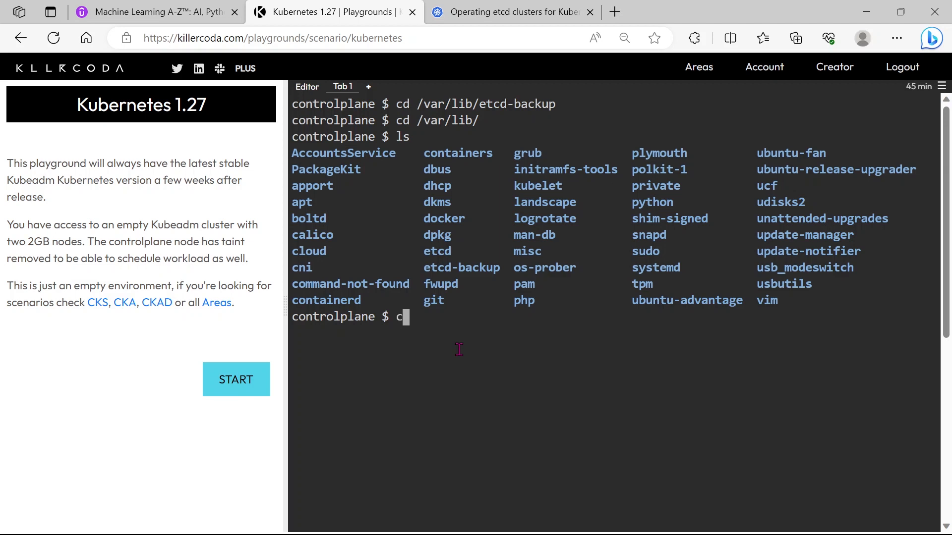
Move into /etc/kubernetes/manifests and bring etcd.yaml up in vi for editing.
type("d /etc/")
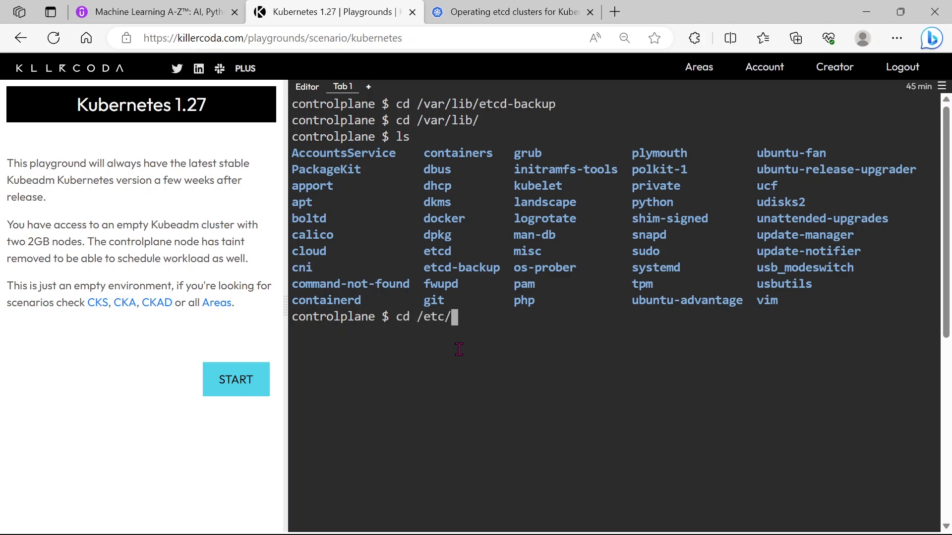
type("kubernetes/manifests/")
type("ls")
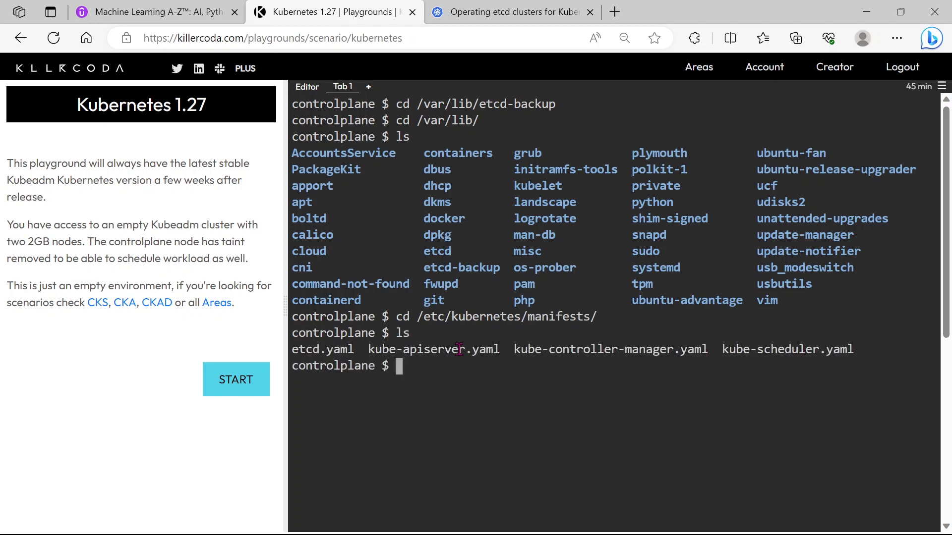
mouse_move(459, 268)
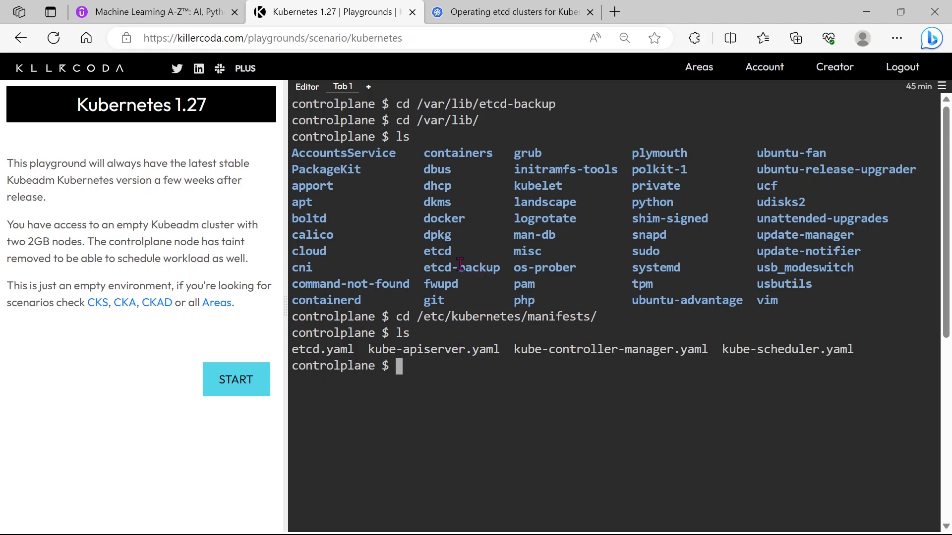
double_click(462, 267)
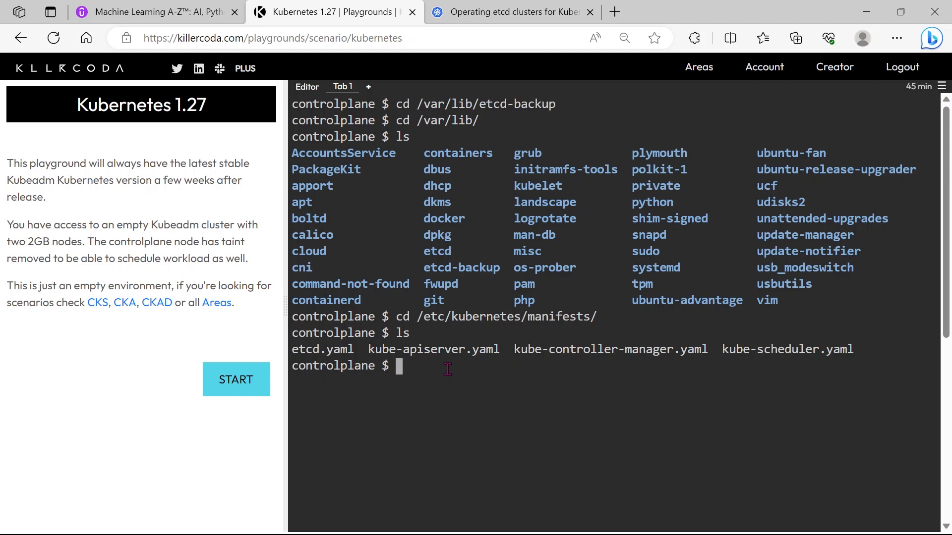
type("vi etcd.yaml")
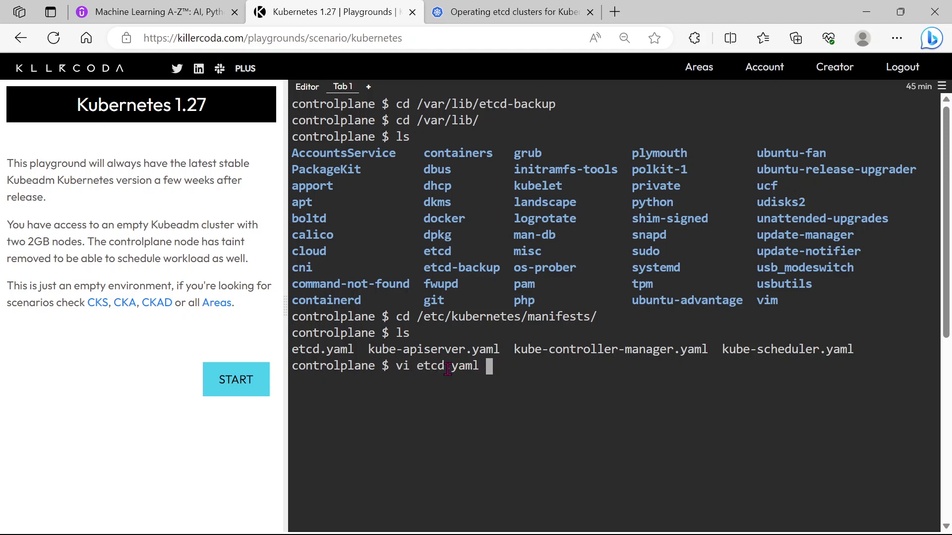
key("Enter")
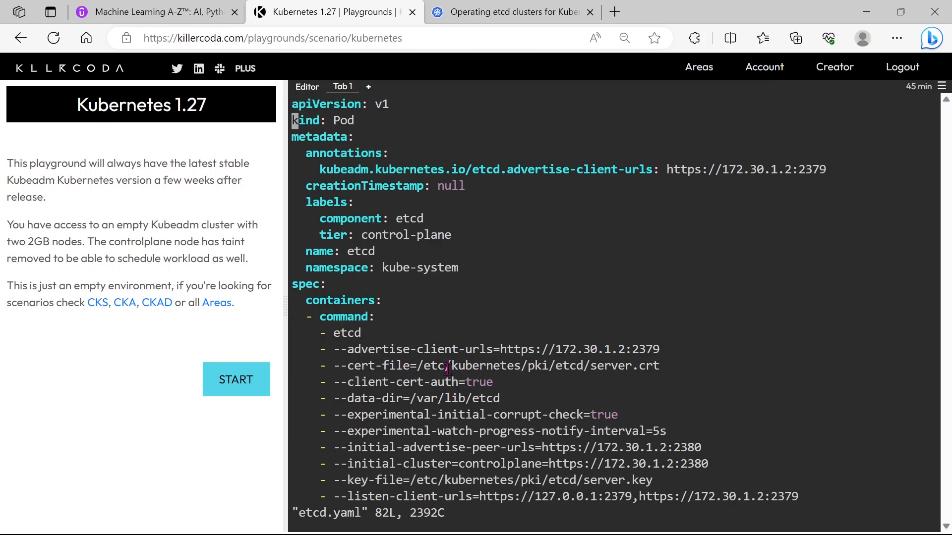
Repoint the etcd-data hostPath volume to /var/lib/etcd-backup and save the manifest with :wq.
scroll("down", 3)
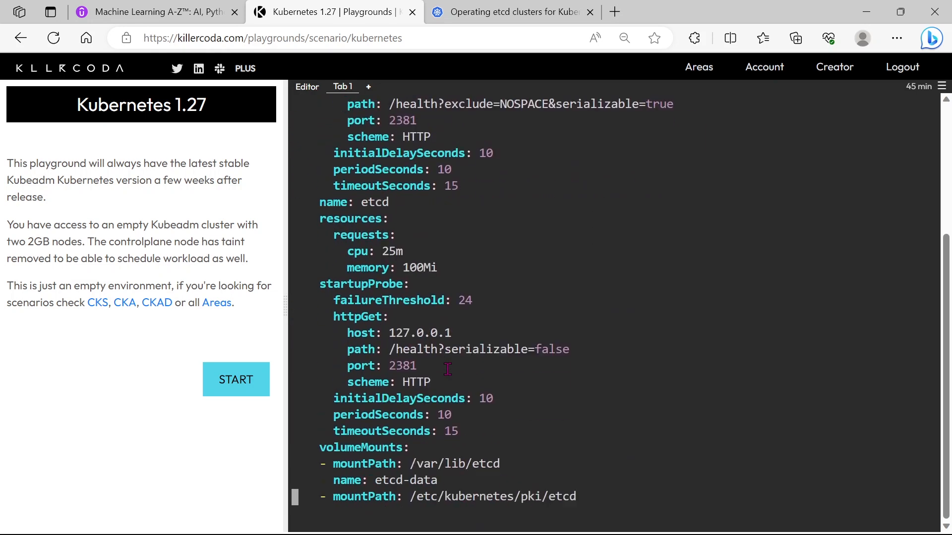
scroll("down", 3)
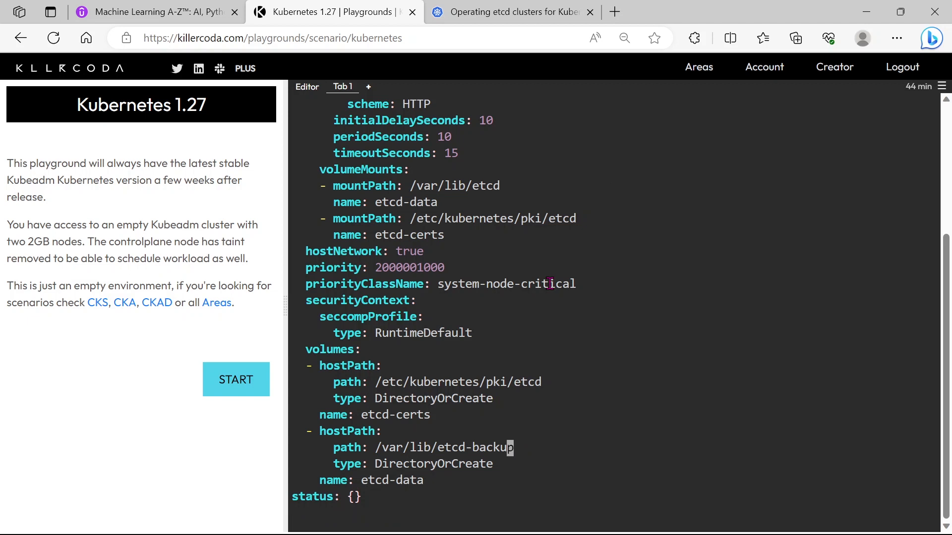
type(":wq")
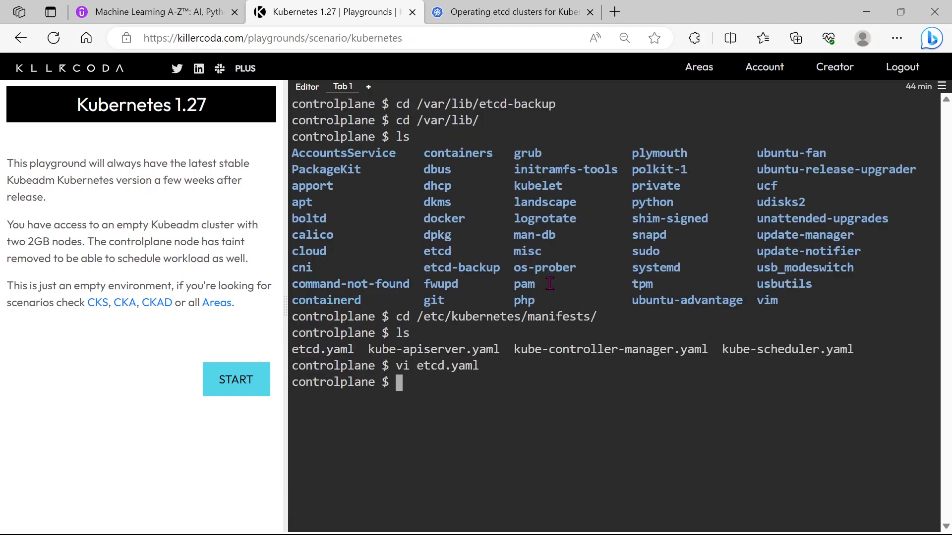
Run 'k get po' until the API answers, showing only the web pod Running.
type("k get po")
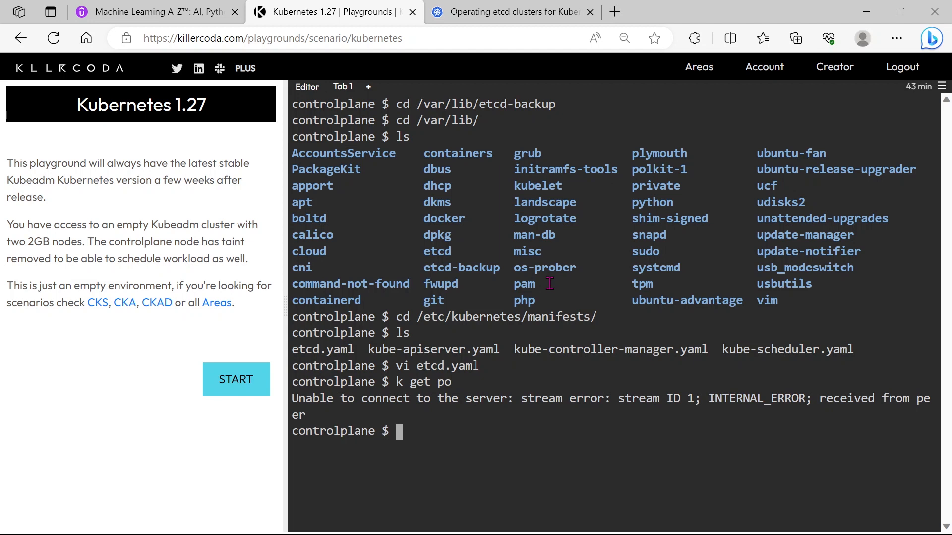
type("k get po")
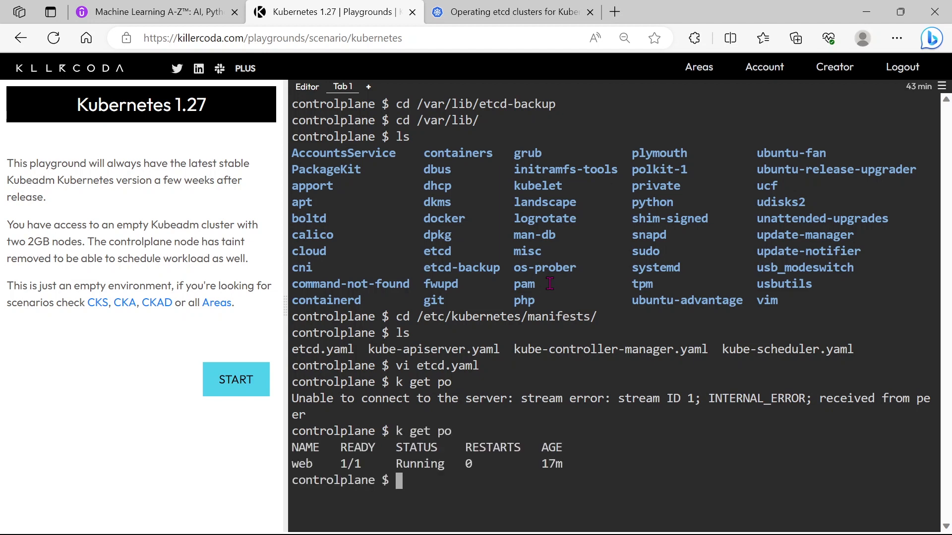